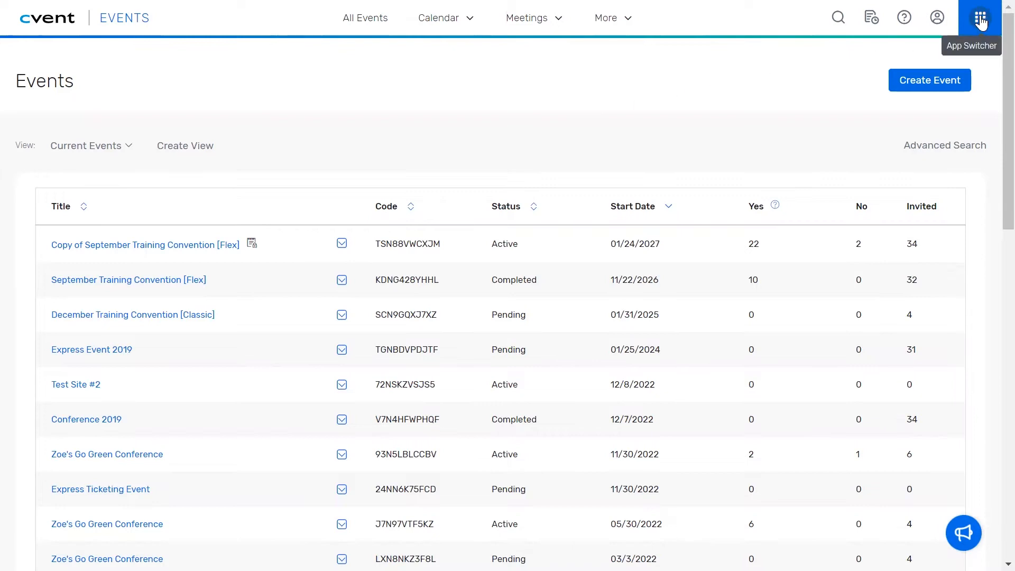
- Switch to the Admin product and bring up Push API Integrations under the Integrations group
left_click(978, 18)
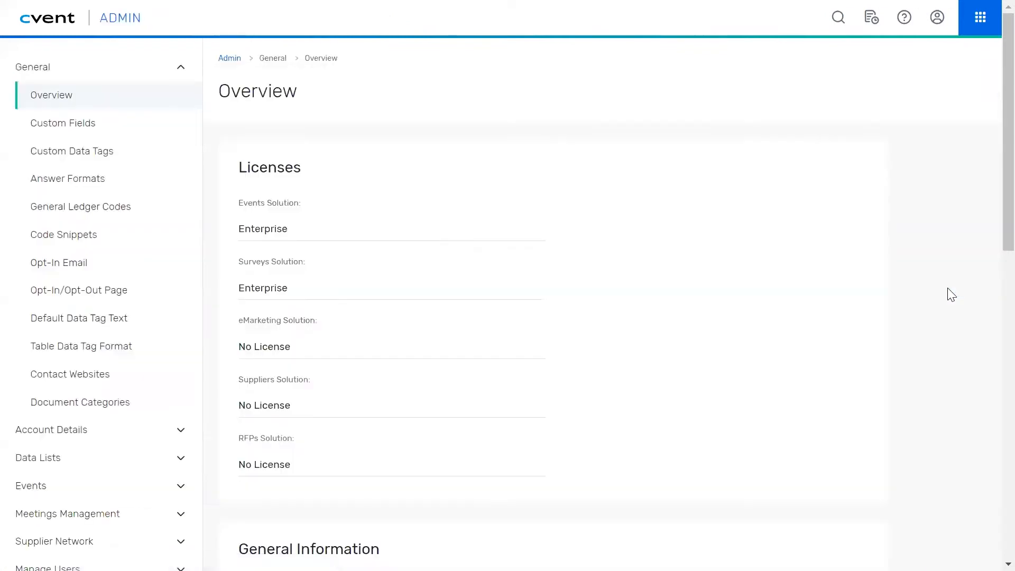
mouse_move(70, 306)
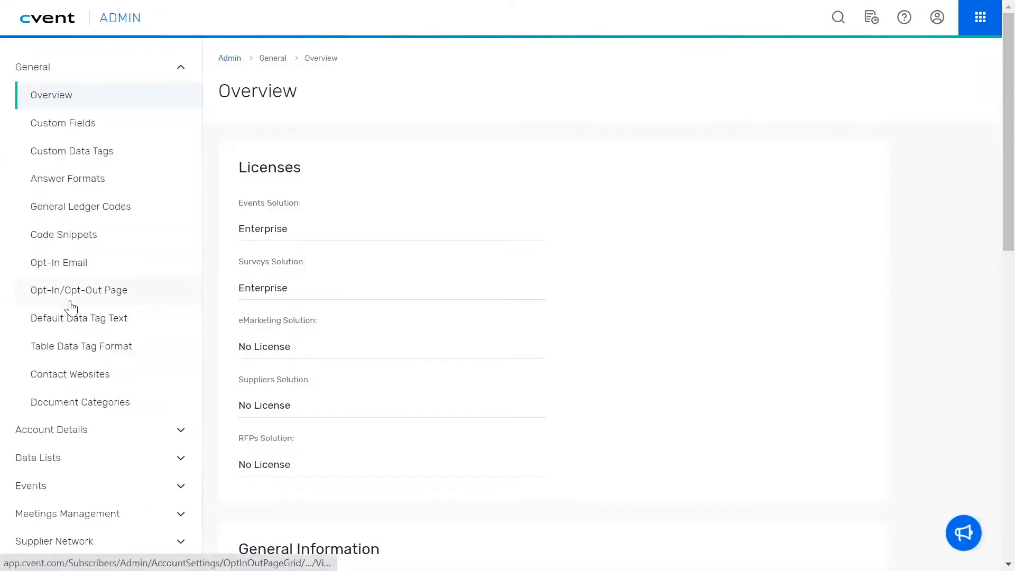
scroll("down", 3)
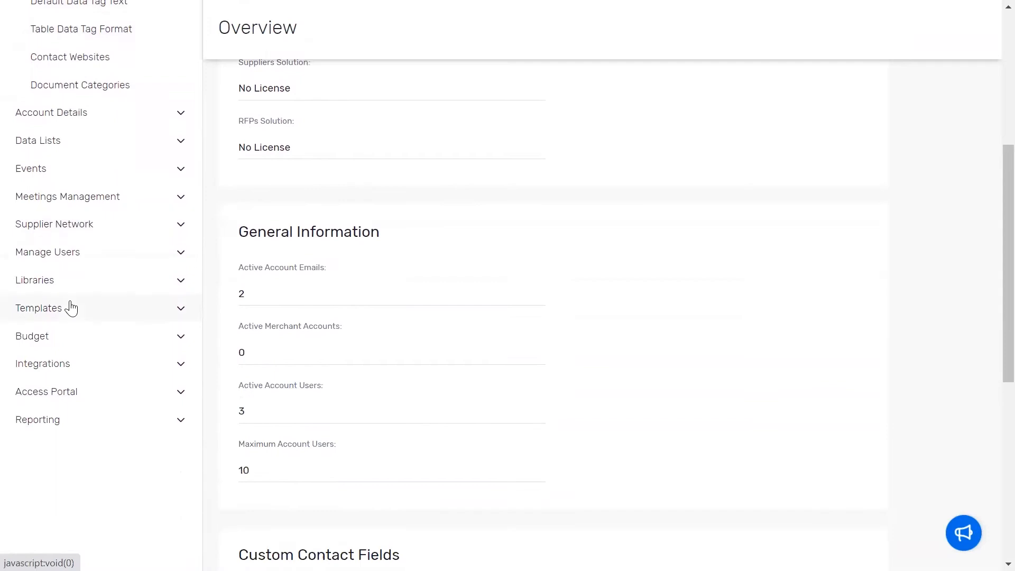
scroll("down", 3)
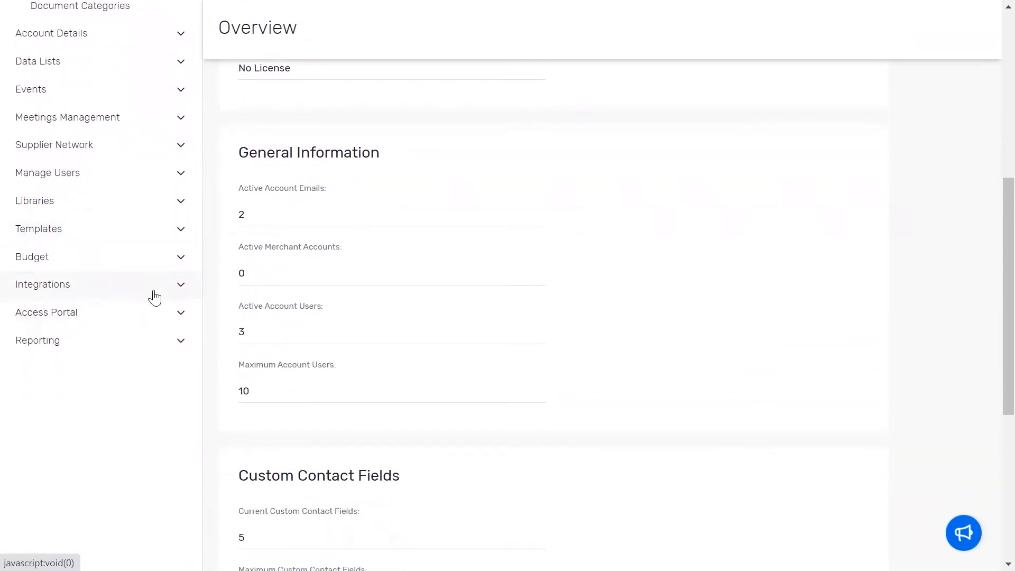
left_click(43, 284)
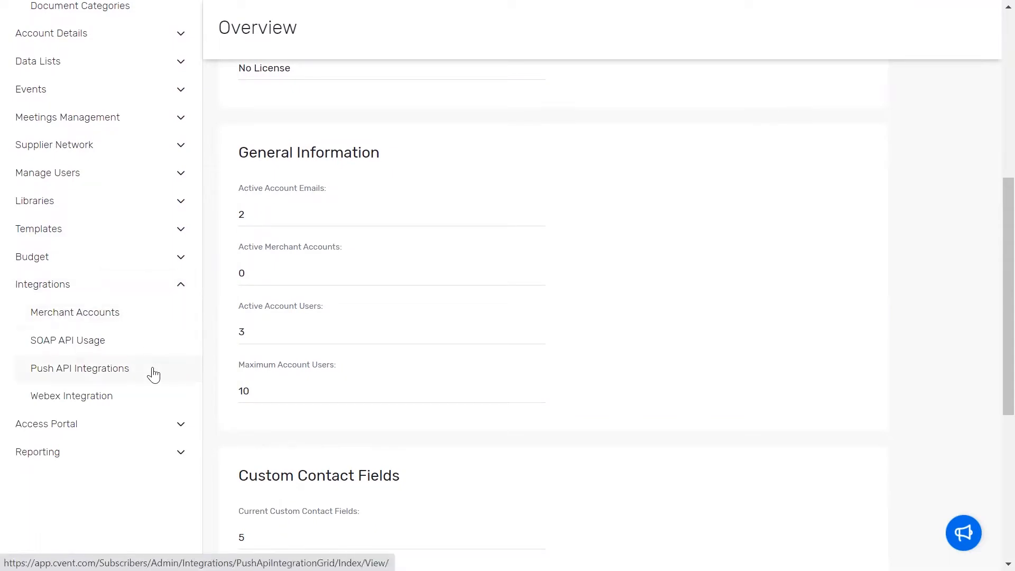
left_click(79, 368)
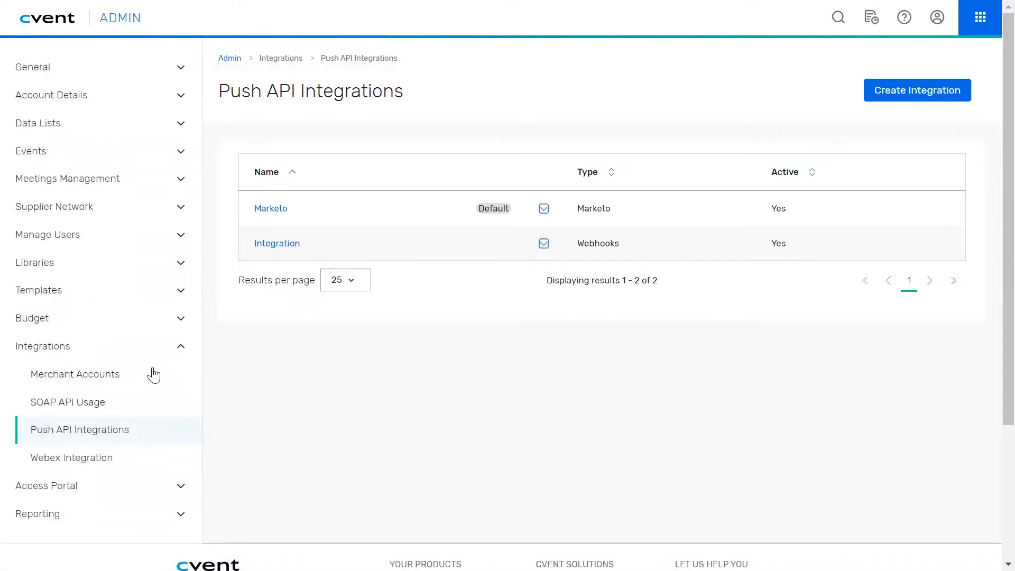
mouse_move(930, 109)
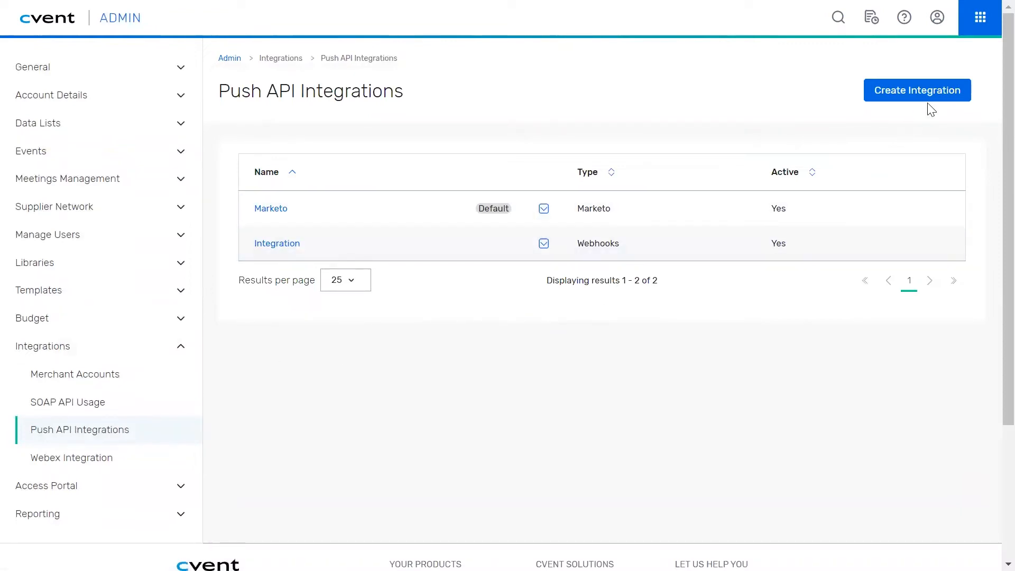
- Start a new integration named 'Webhooks Integration' of type Webhooks
left_click(916, 90)
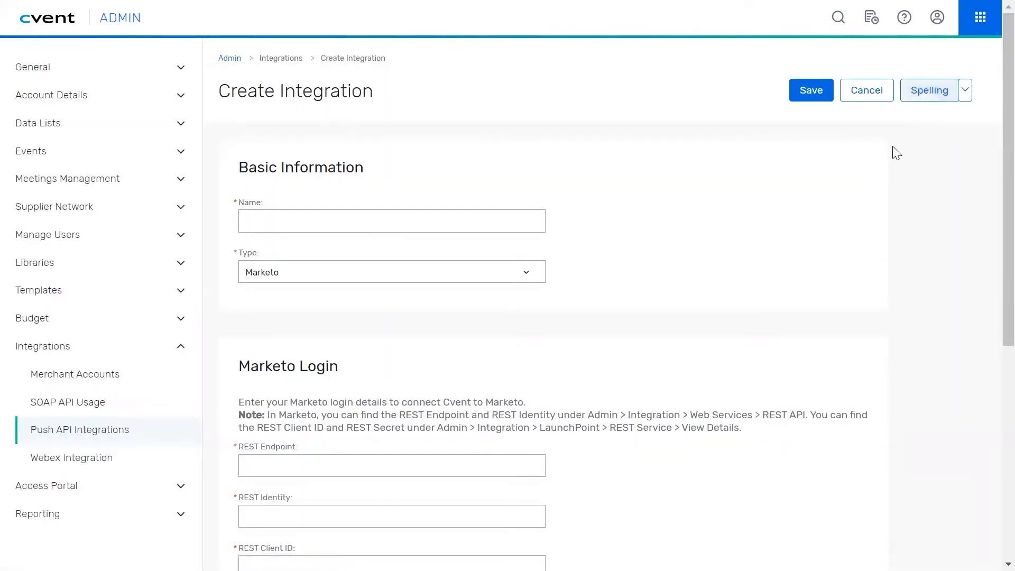
mouse_move(683, 231)
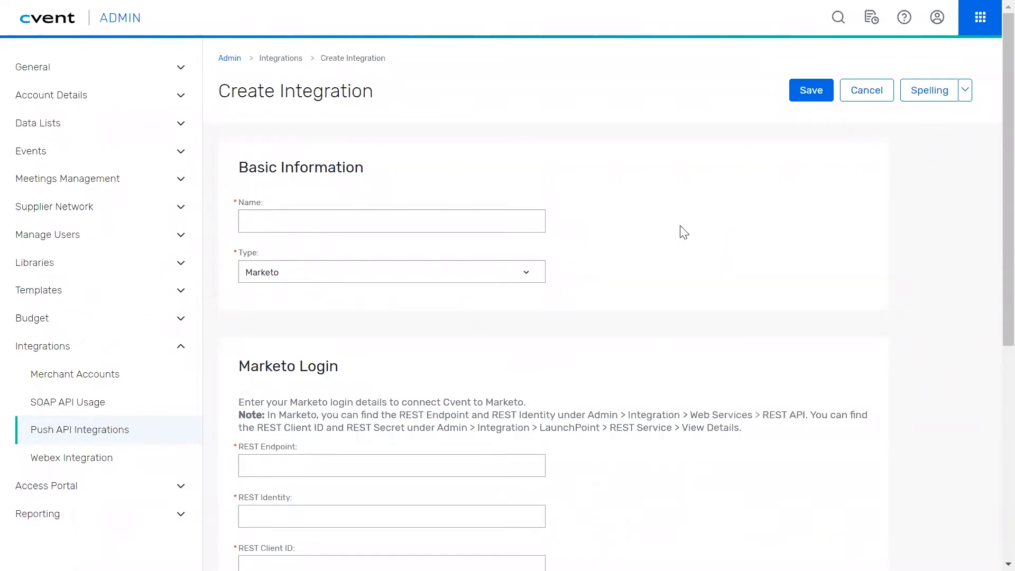
left_click(391, 221)
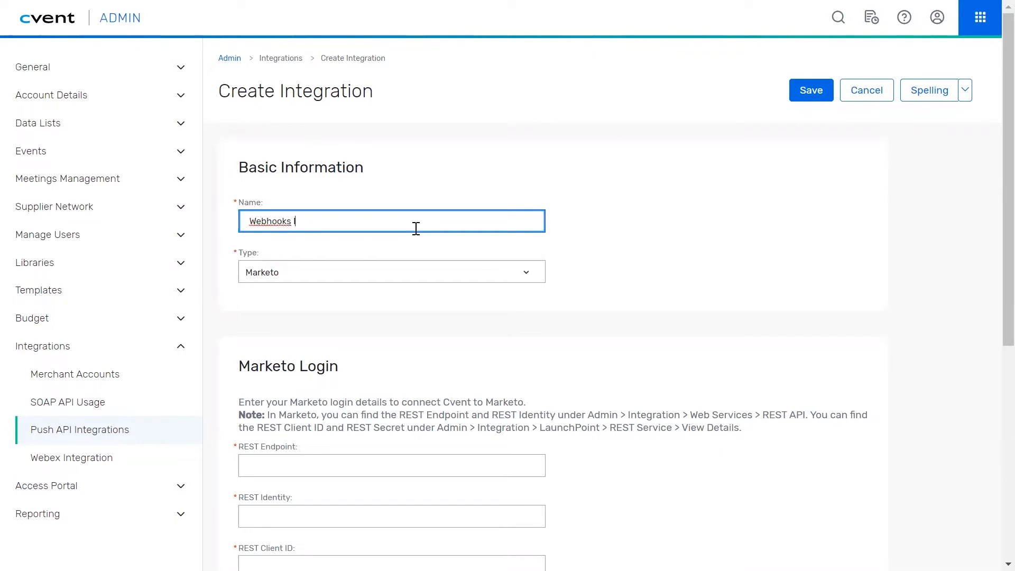
type("Integration")
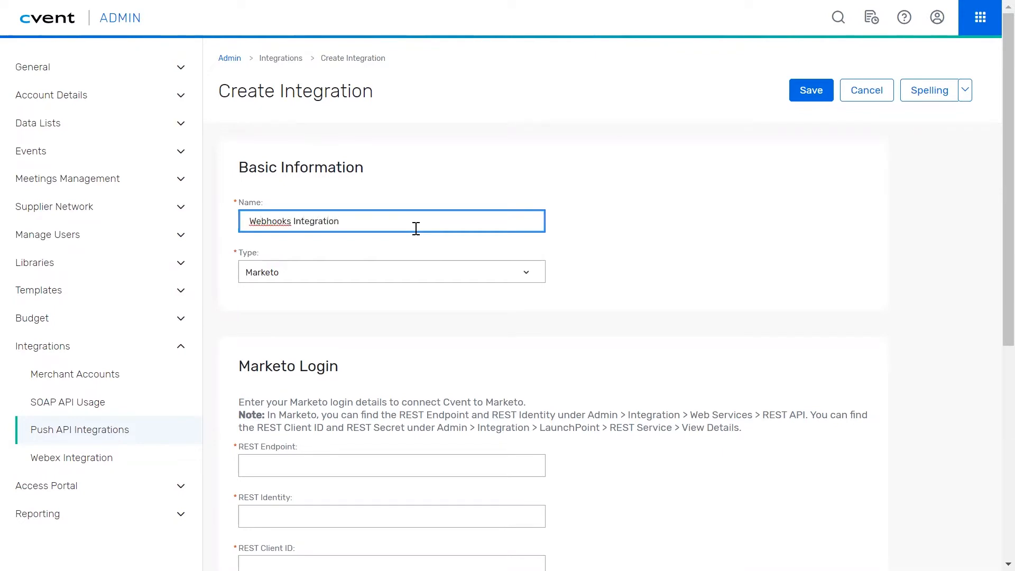
left_click(391, 272)
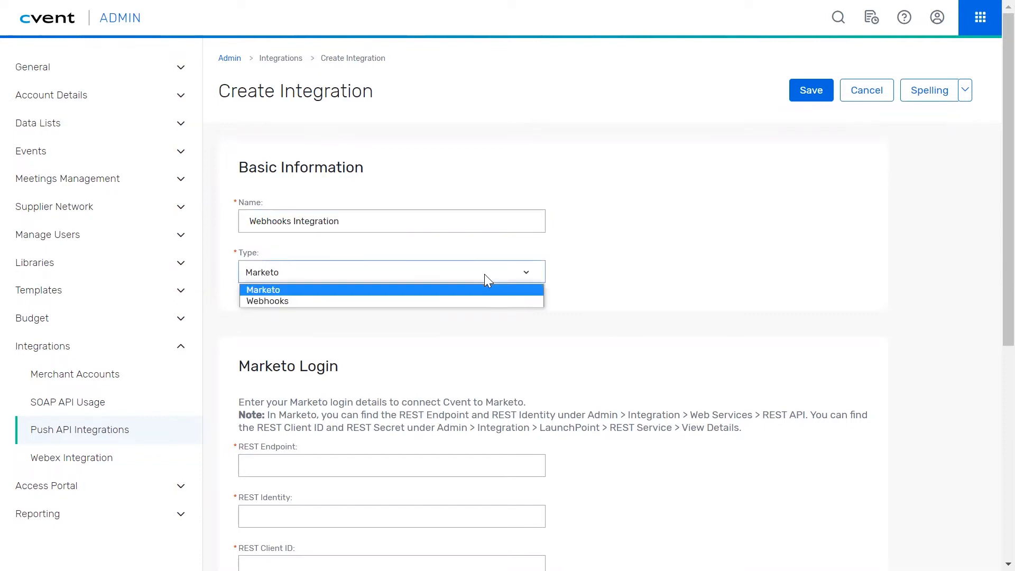
left_click(267, 301)
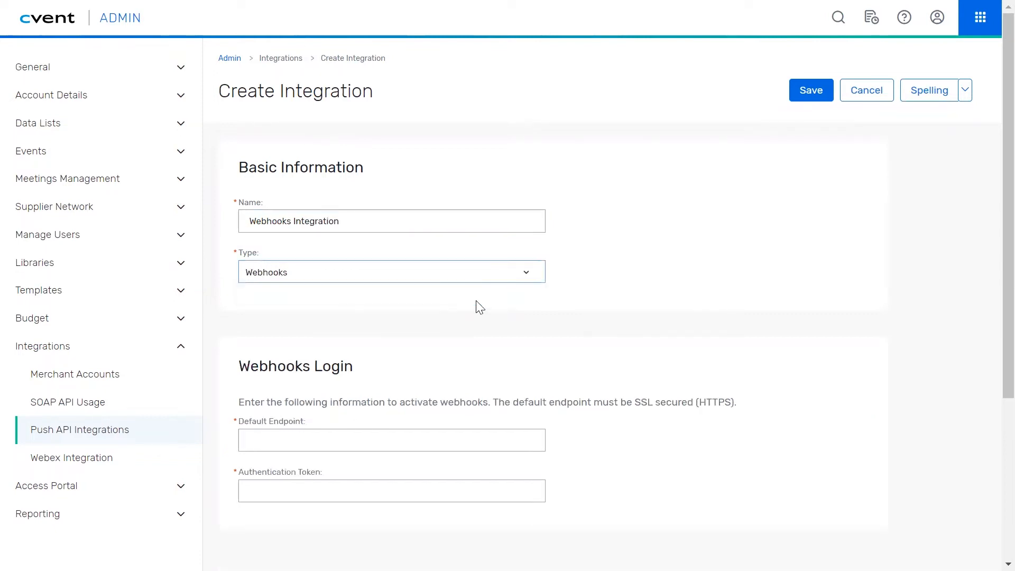
mouse_move(466, 305)
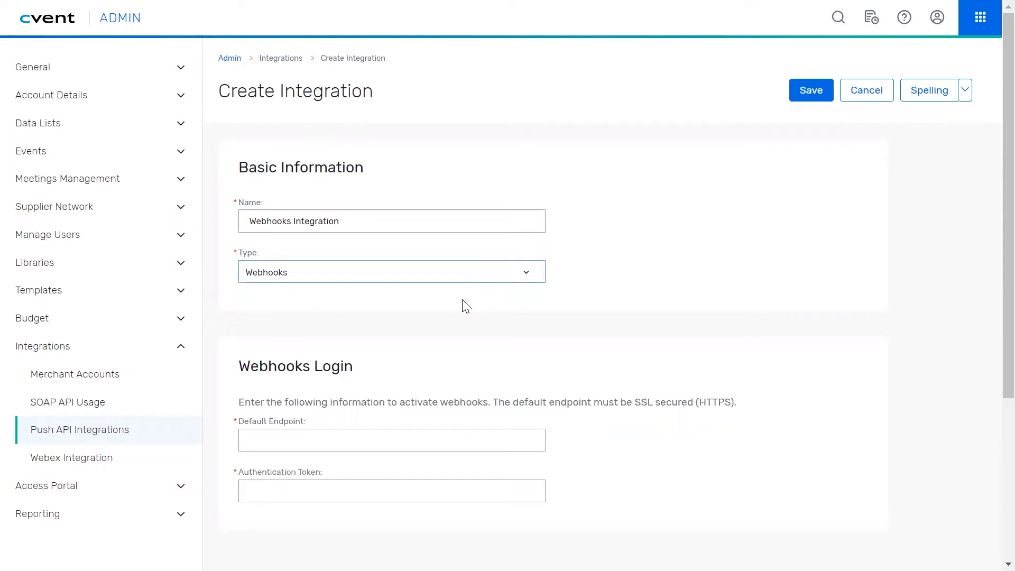
scroll("down", 3)
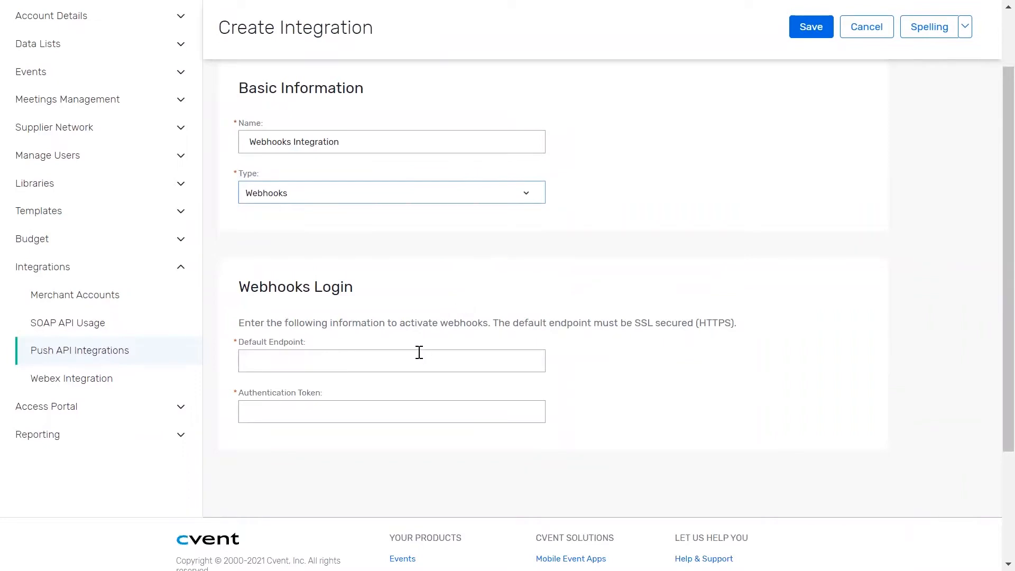
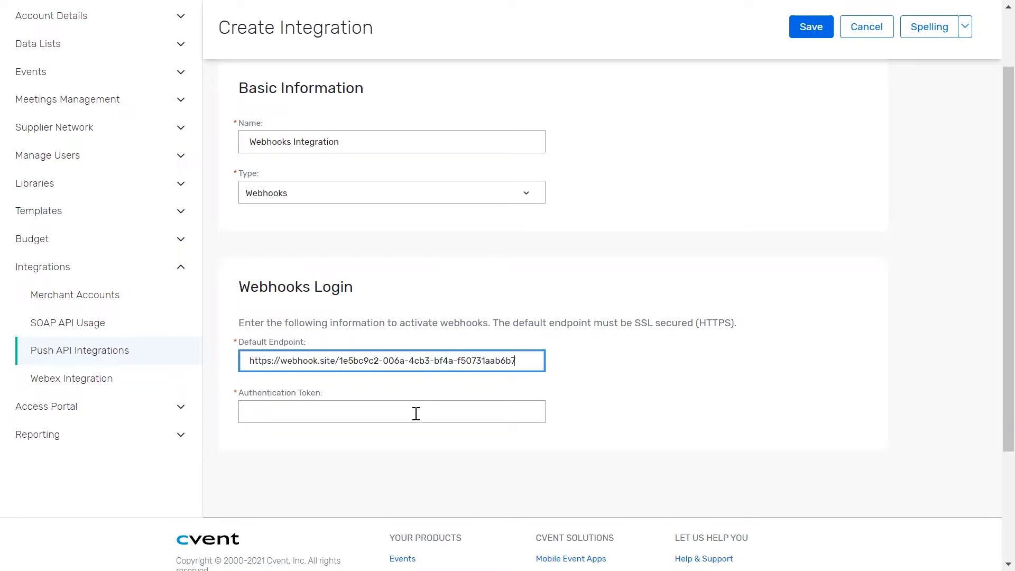
left_click(391, 411)
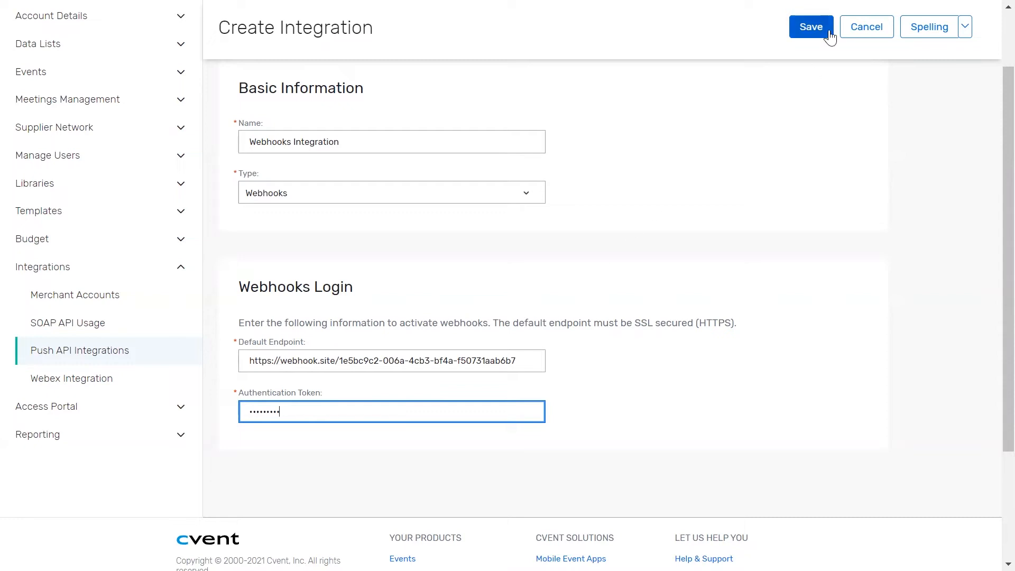
left_click(810, 26)
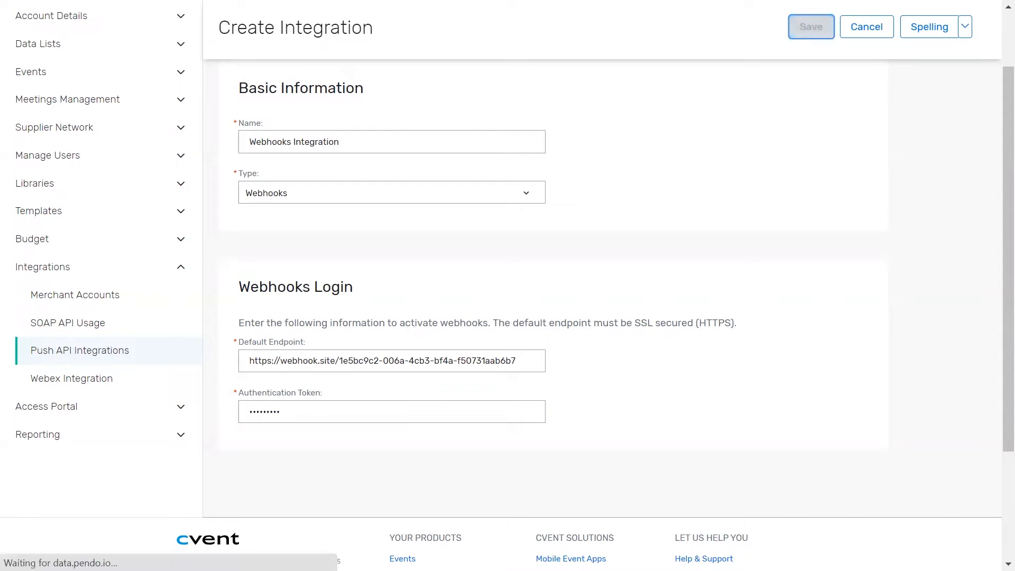
- Confirm the save and scroll the Details tab down to the Endpoints and Manual Syncing sections
left_click(811, 26)
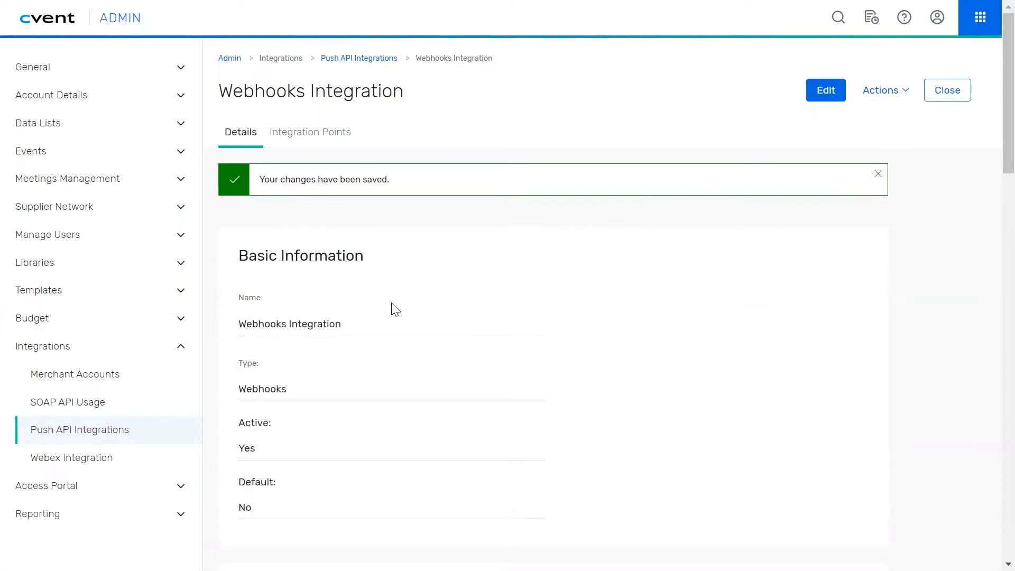
scroll("down", 3)
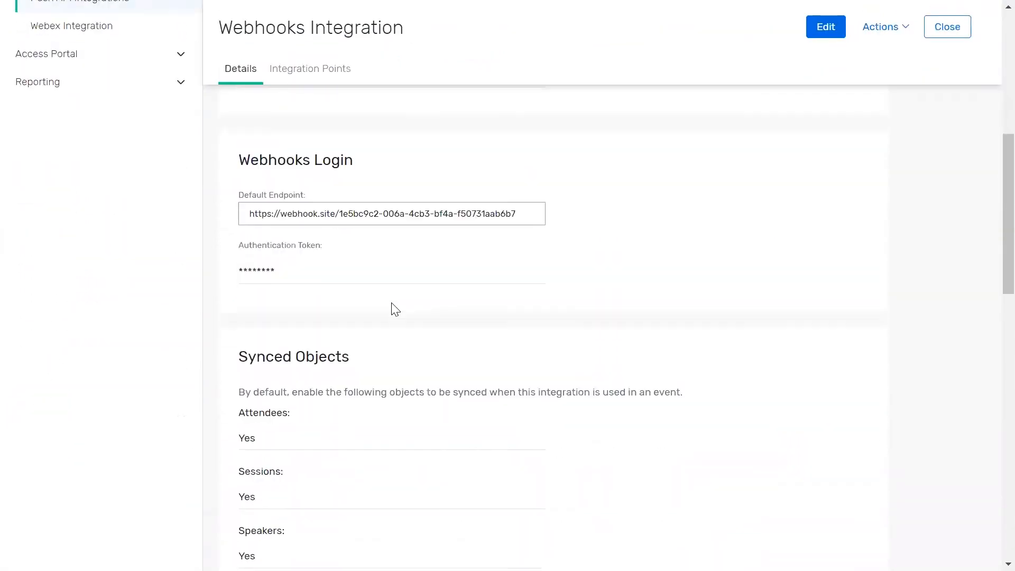
scroll("down", 3)
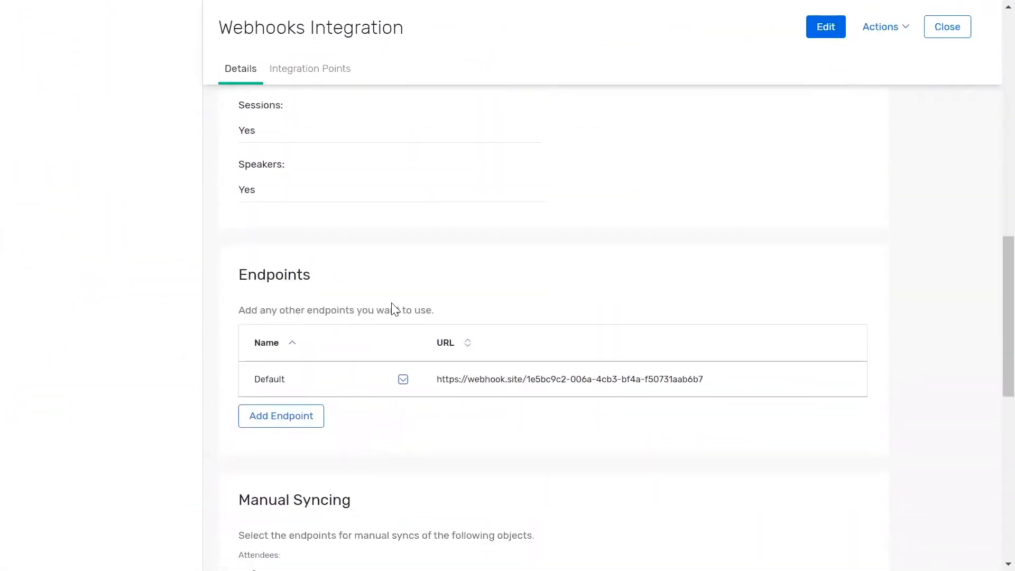
scroll("down", 3)
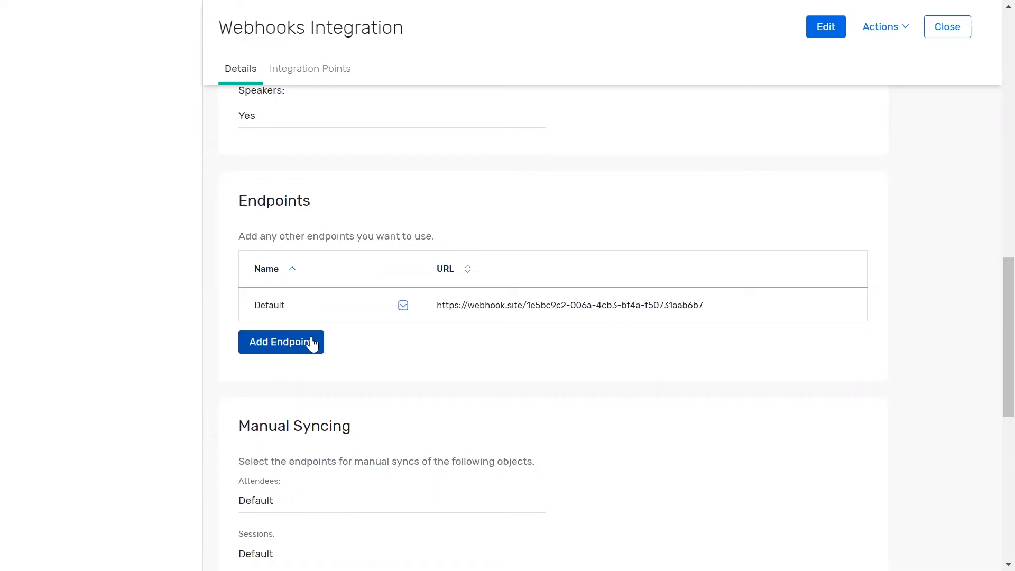
mouse_move(825, 26)
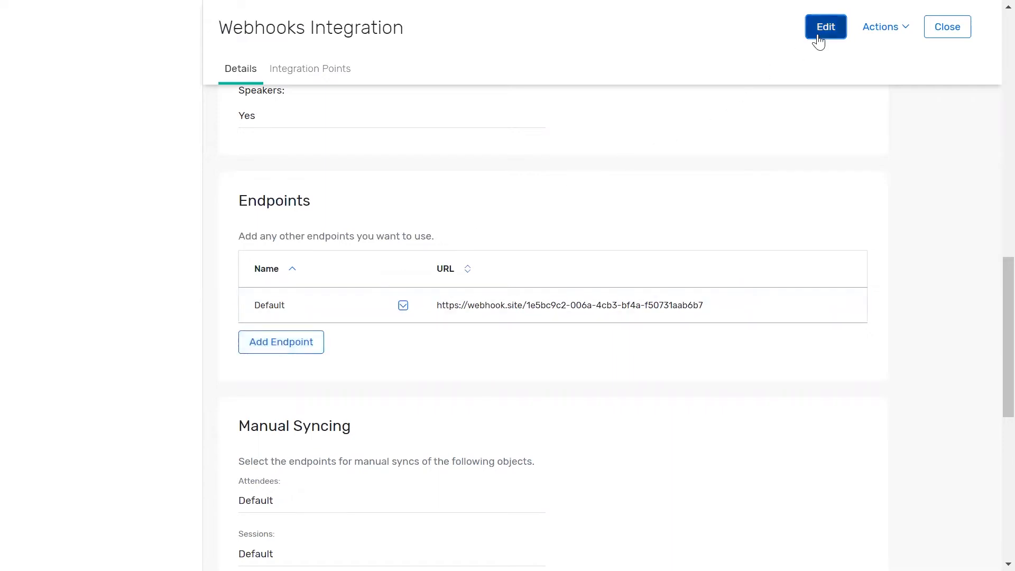
left_click(825, 27)
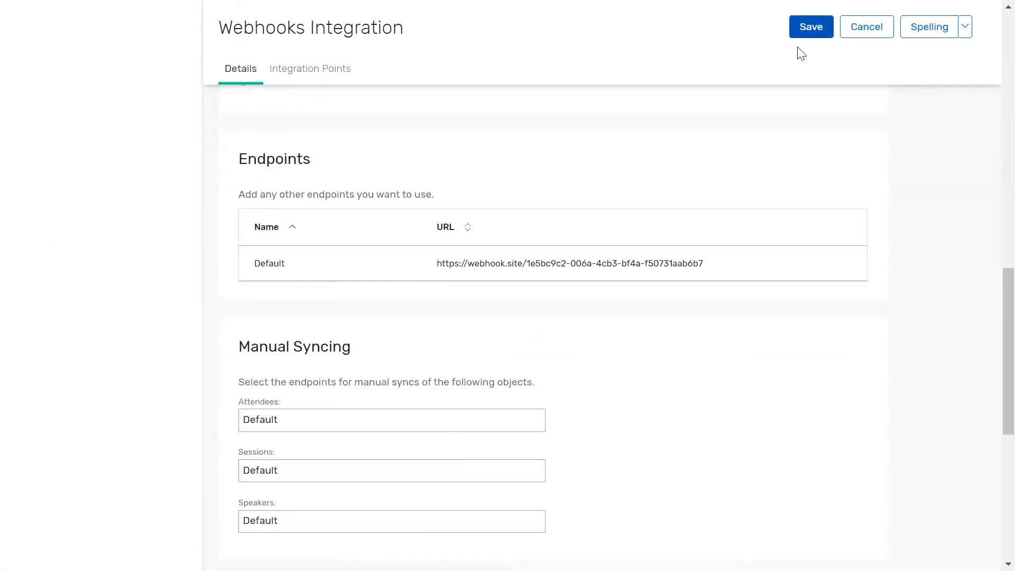
scroll("up", 3)
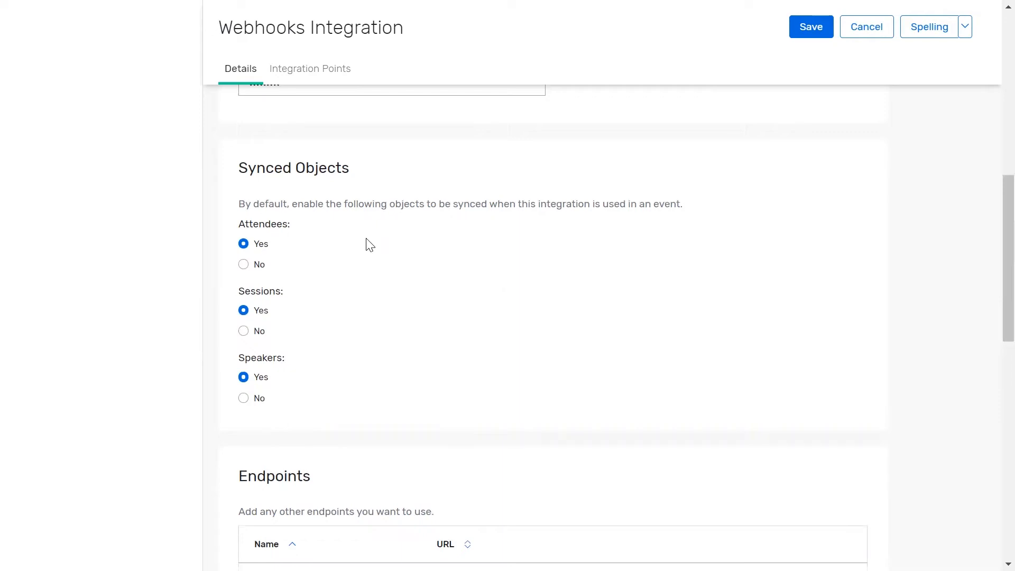
mouse_move(308, 243)
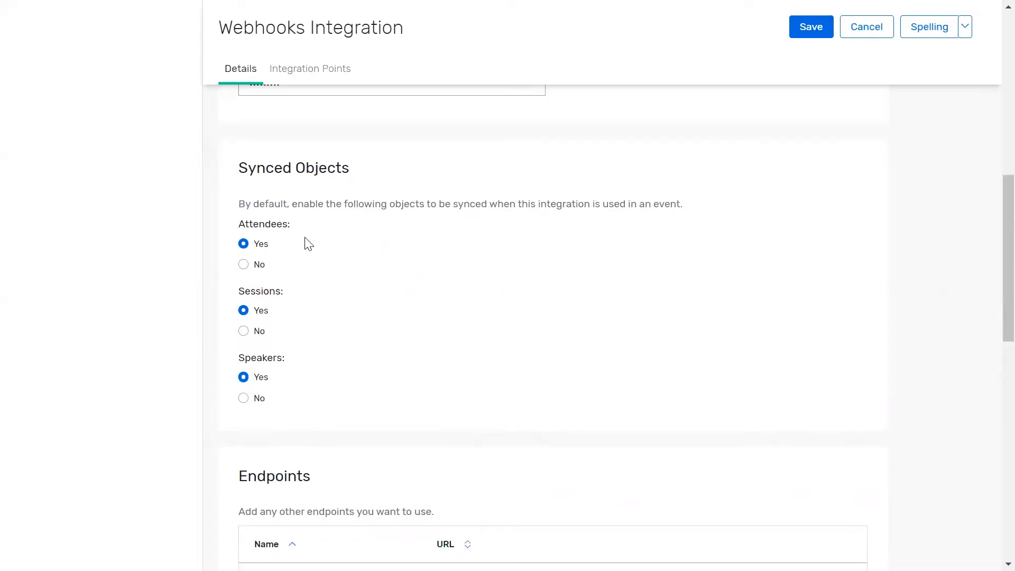
mouse_move(291, 363)
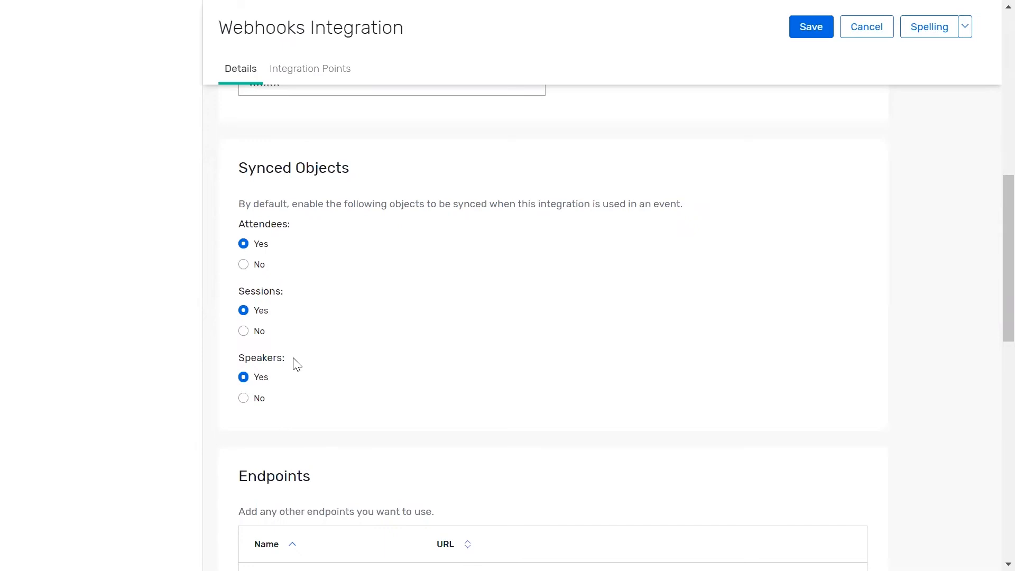
scroll("down", 3)
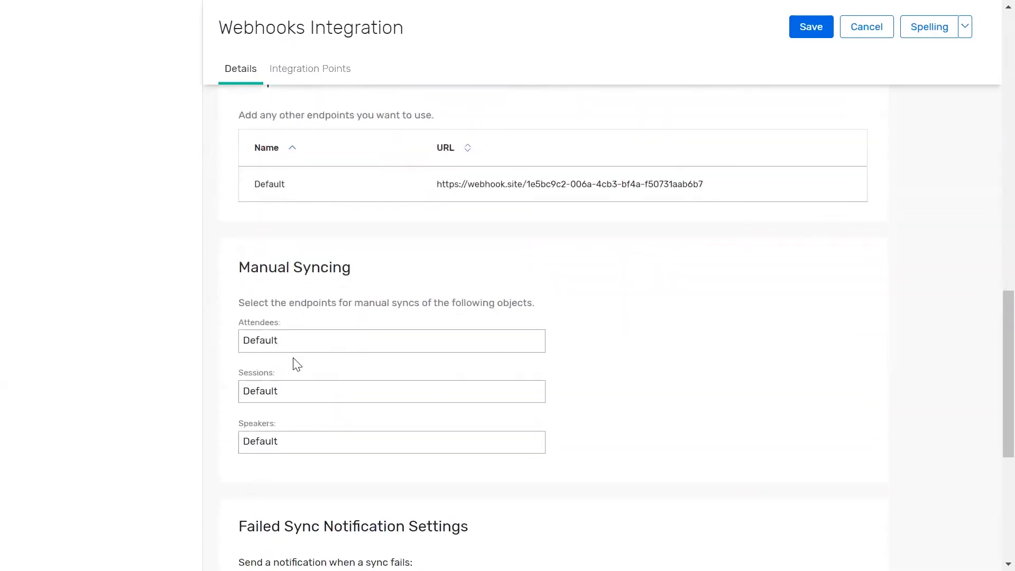
mouse_move(301, 364)
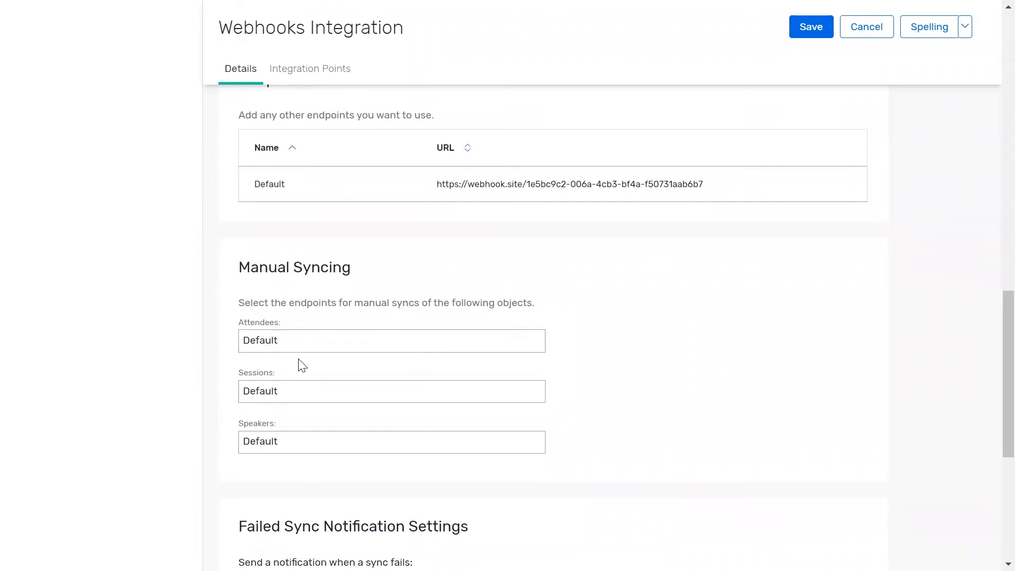
scroll("down", 3)
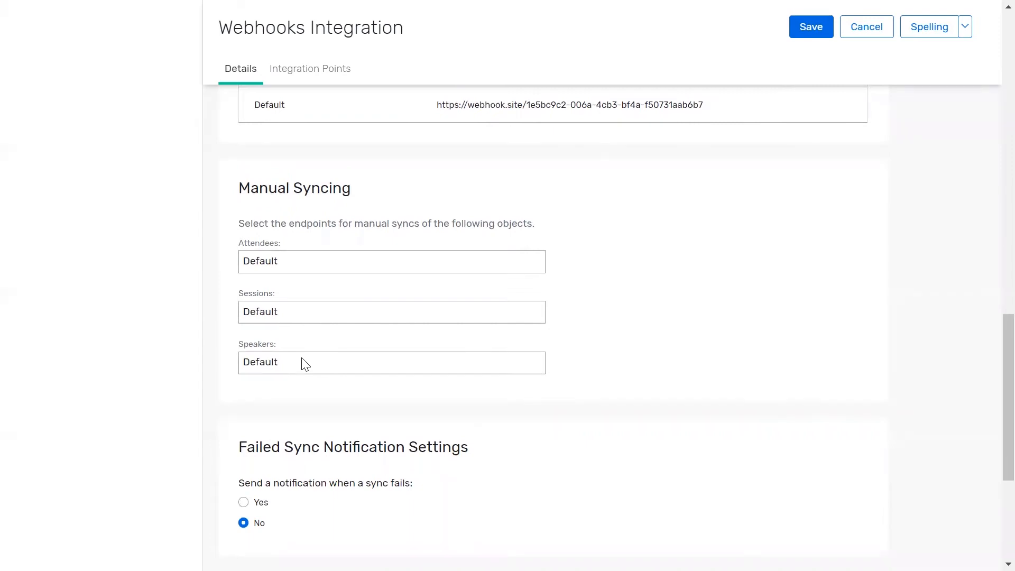
mouse_move(336, 182)
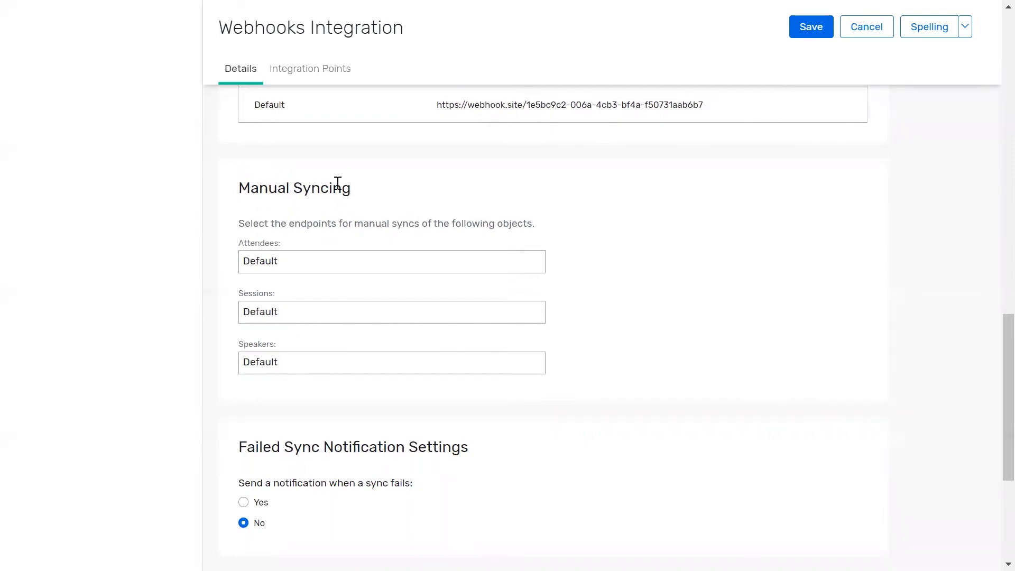
mouse_move(379, 199)
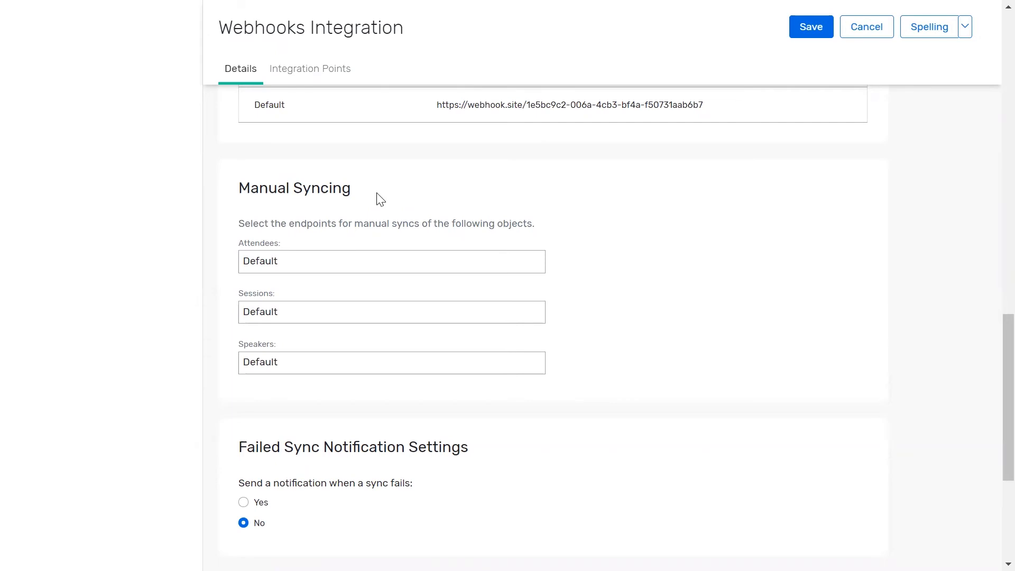
scroll("down", 3)
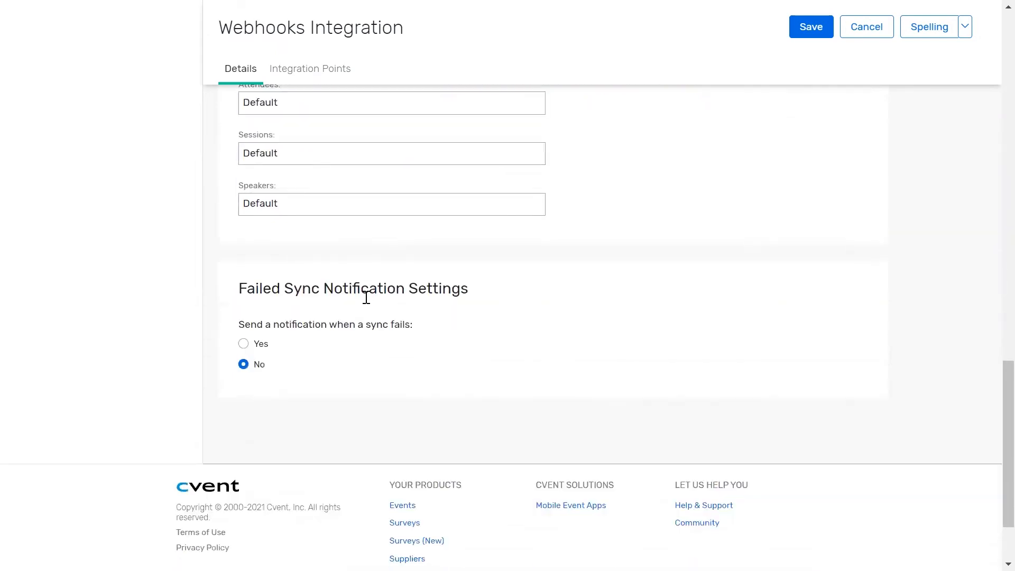
mouse_move(356, 343)
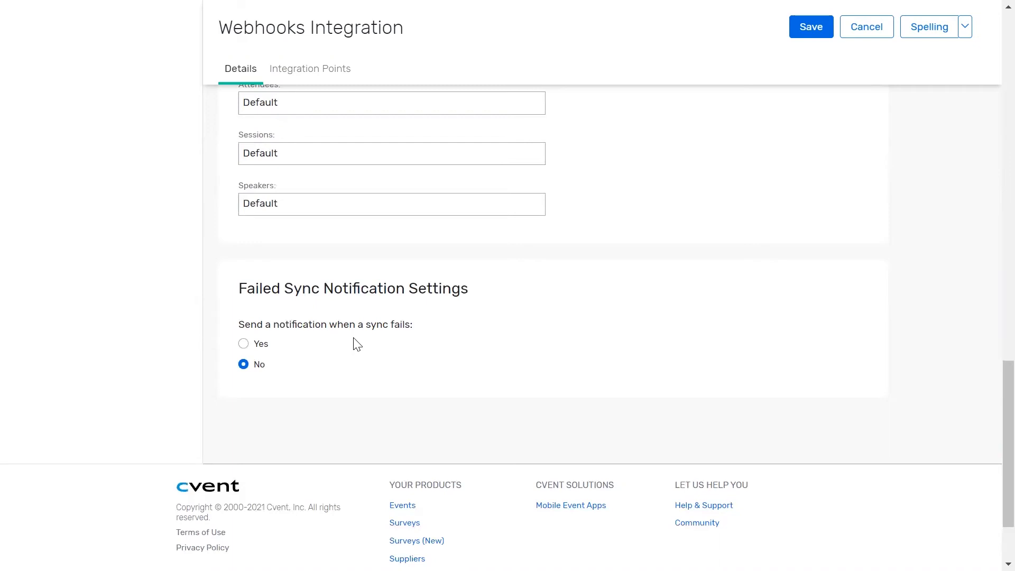
- Enable failed-sync notifications, keeping frequency Hourly and time between sends at 1
scroll("down", 3)
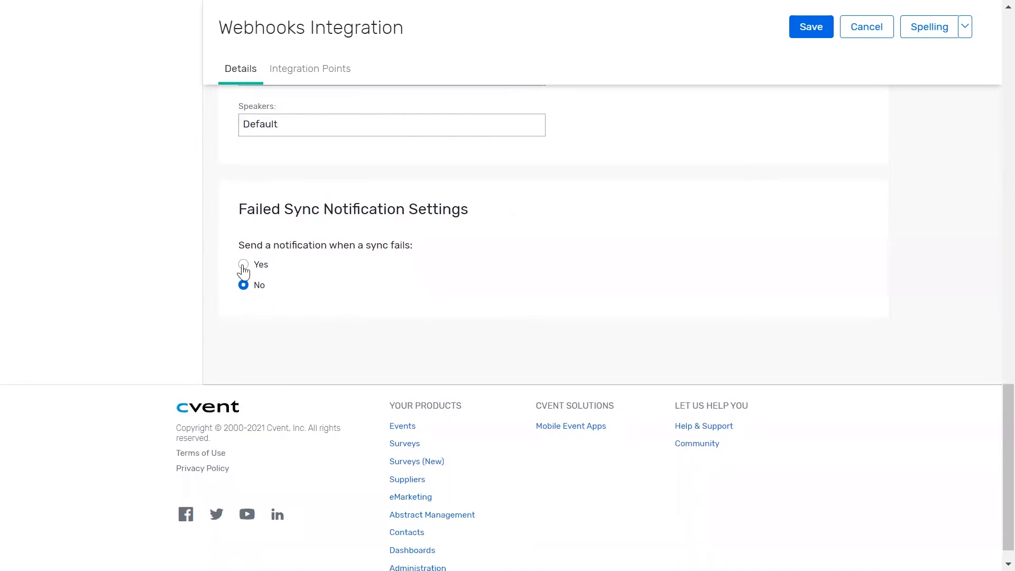
left_click(243, 264)
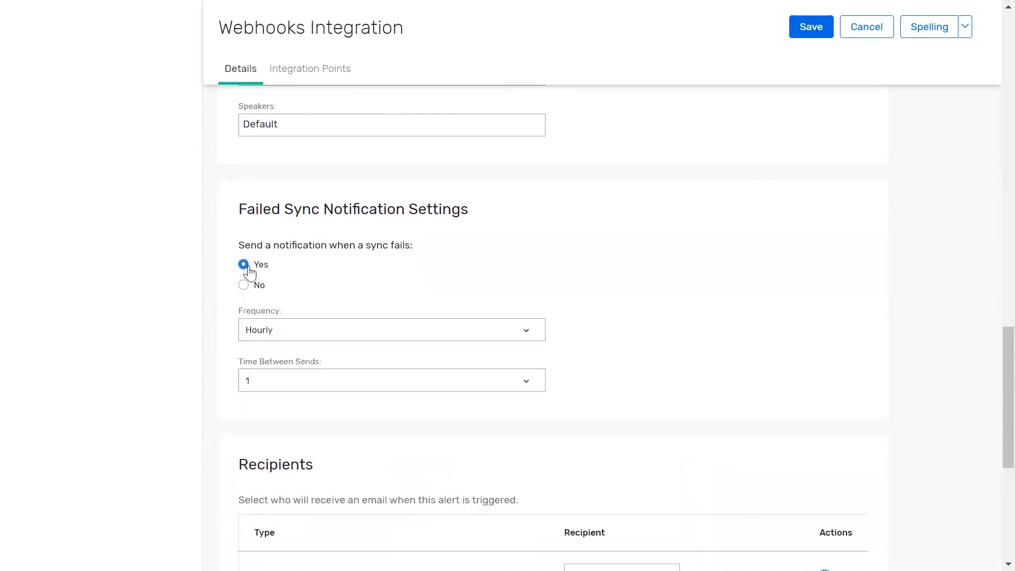
mouse_move(267, 337)
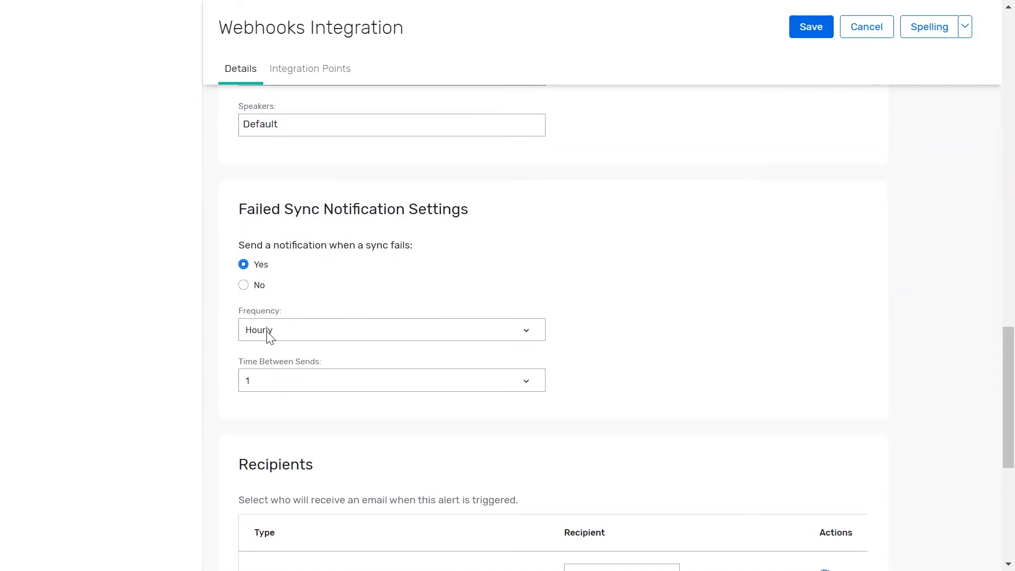
mouse_move(299, 337)
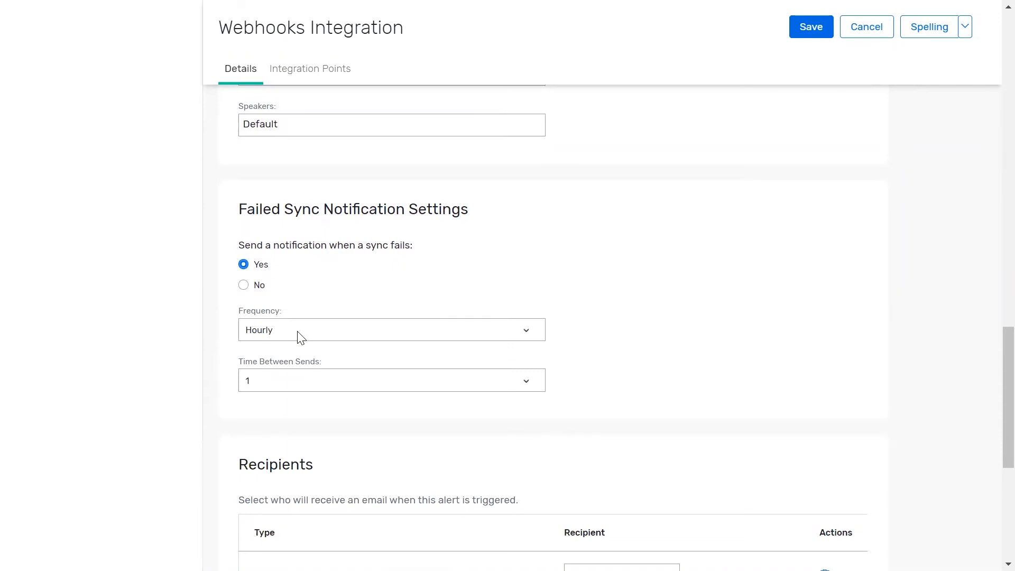
left_click(391, 329)
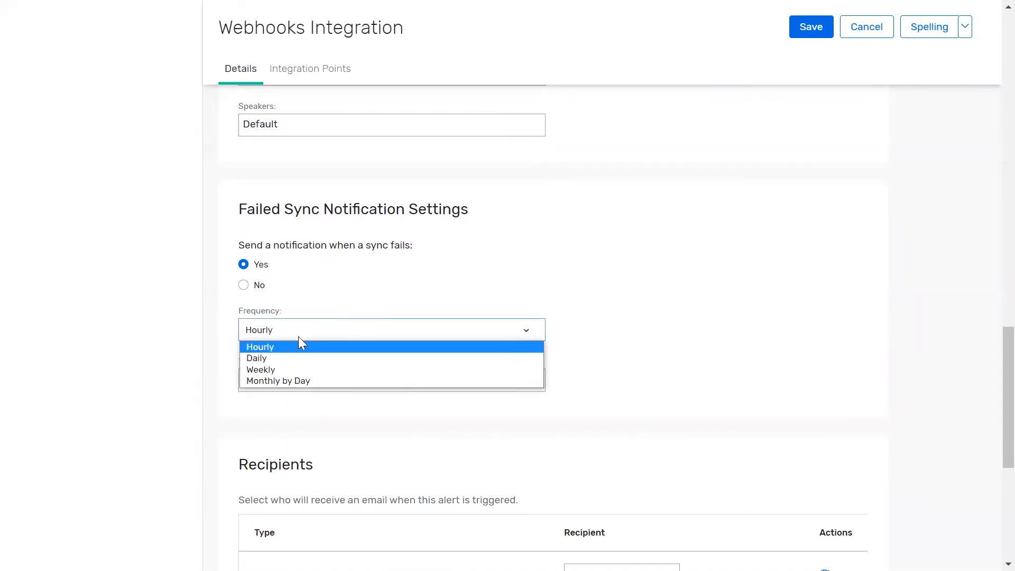
mouse_move(309, 380)
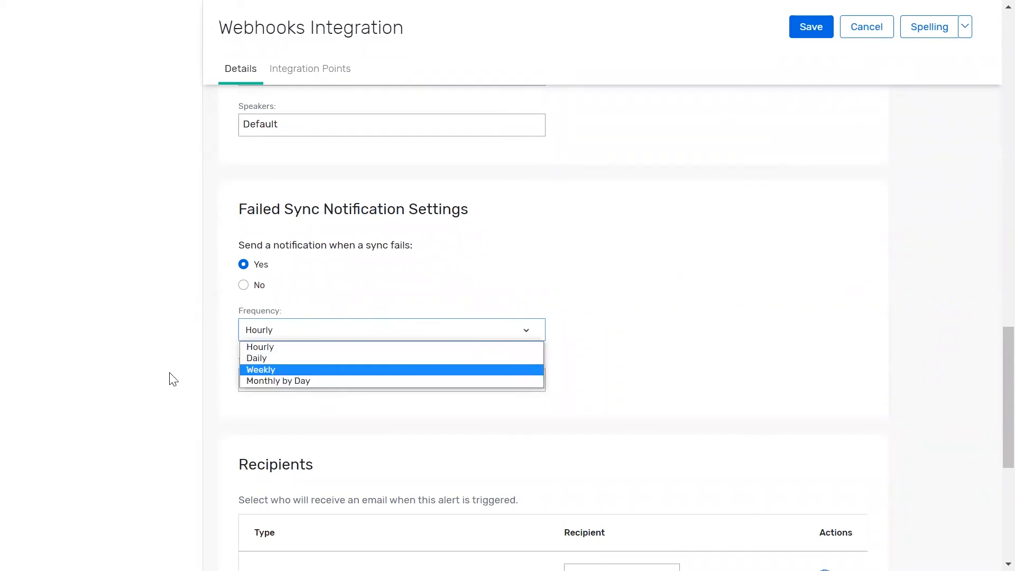
left_click(260, 346)
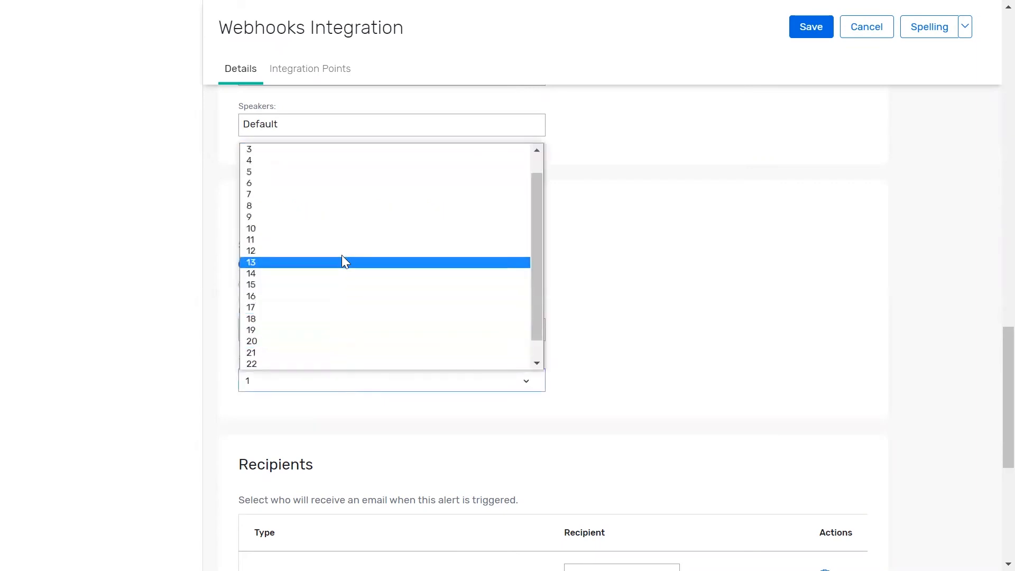
scroll("up", 3)
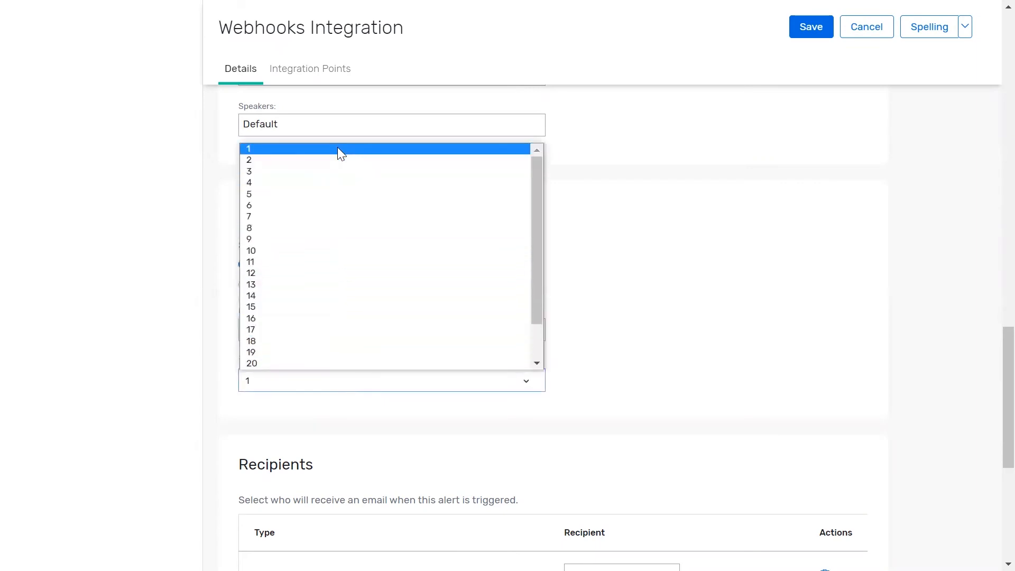
left_click(248, 148)
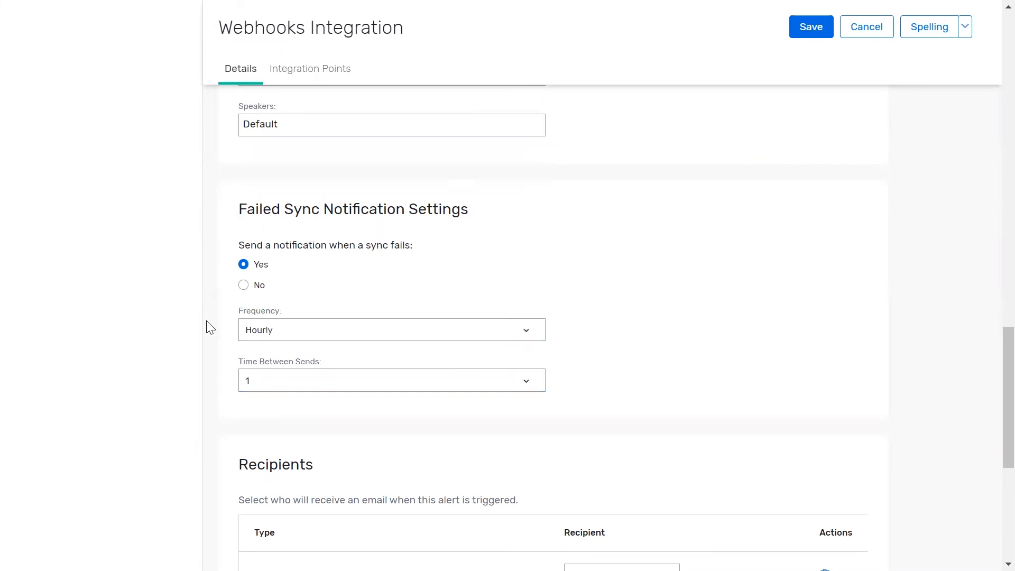
scroll("down", 3)
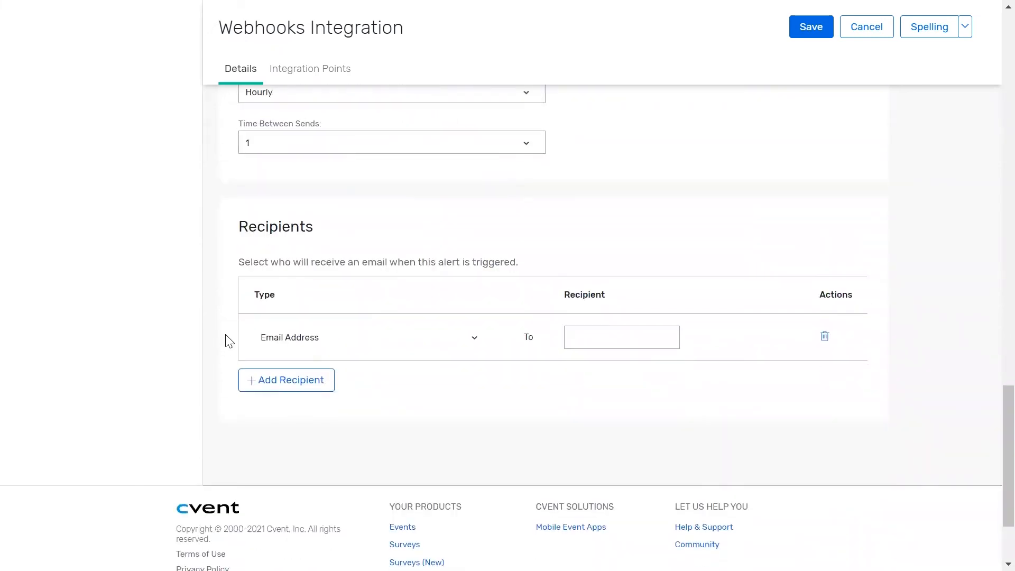
left_click(620, 336)
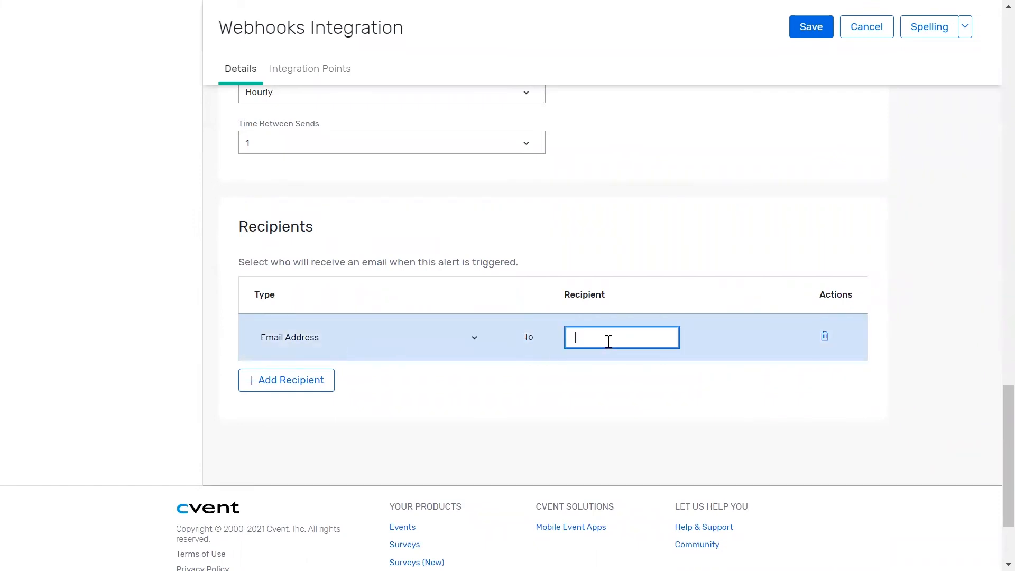
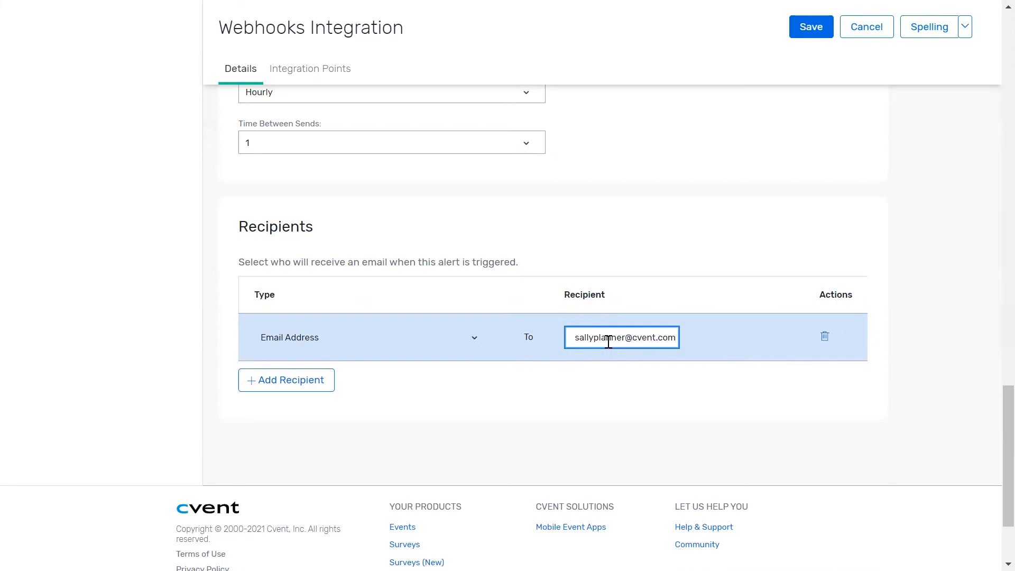
left_click(811, 27)
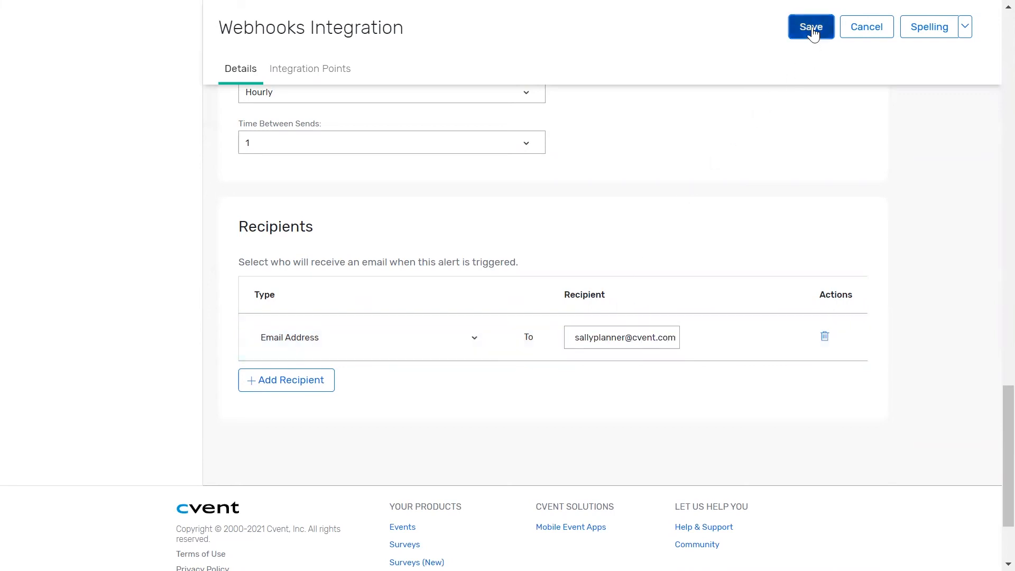
left_click(810, 27)
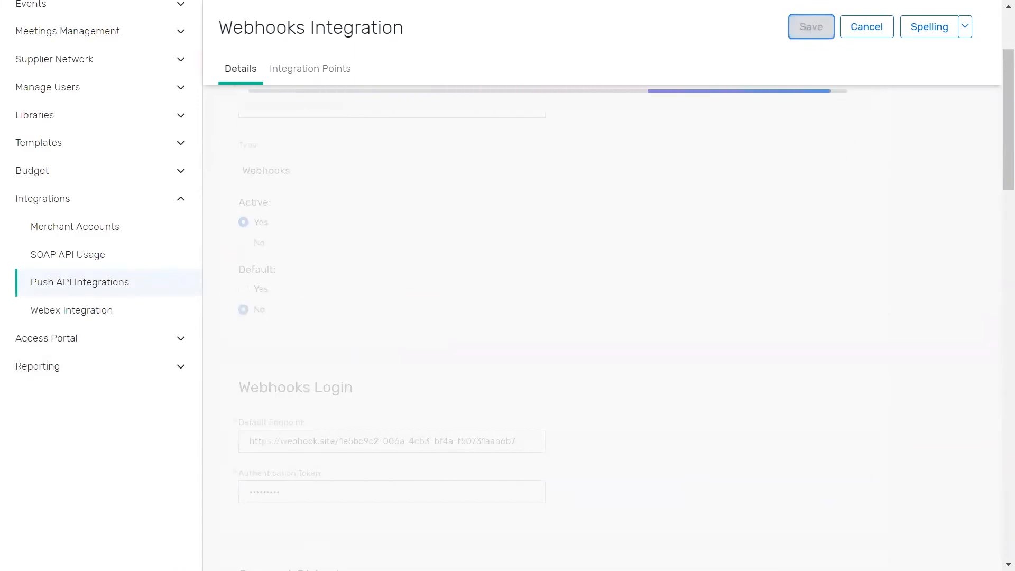
- Show the Integration Points list with the Event Cancelled, Deleted and Modified points
left_click(810, 27)
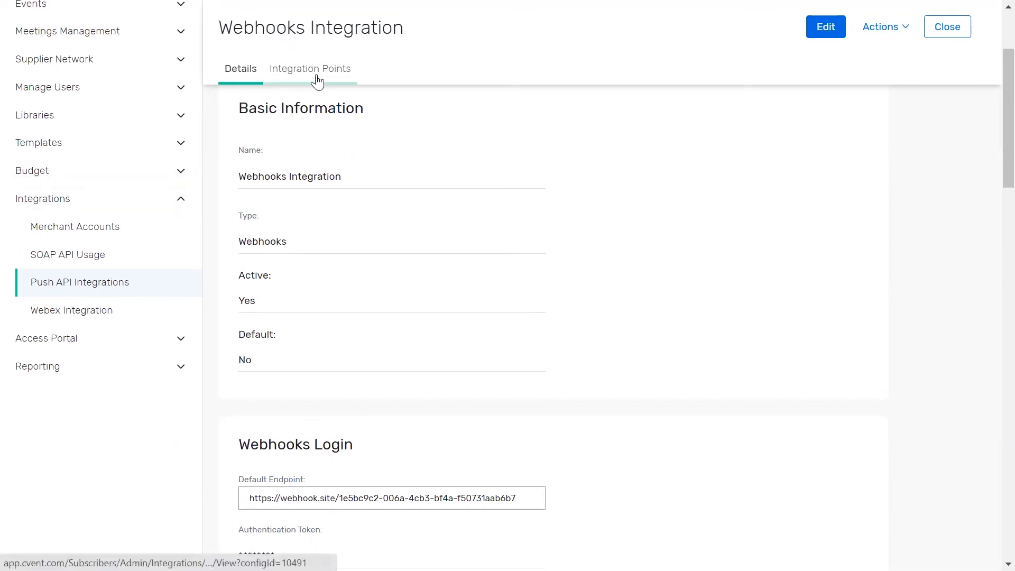
left_click(309, 69)
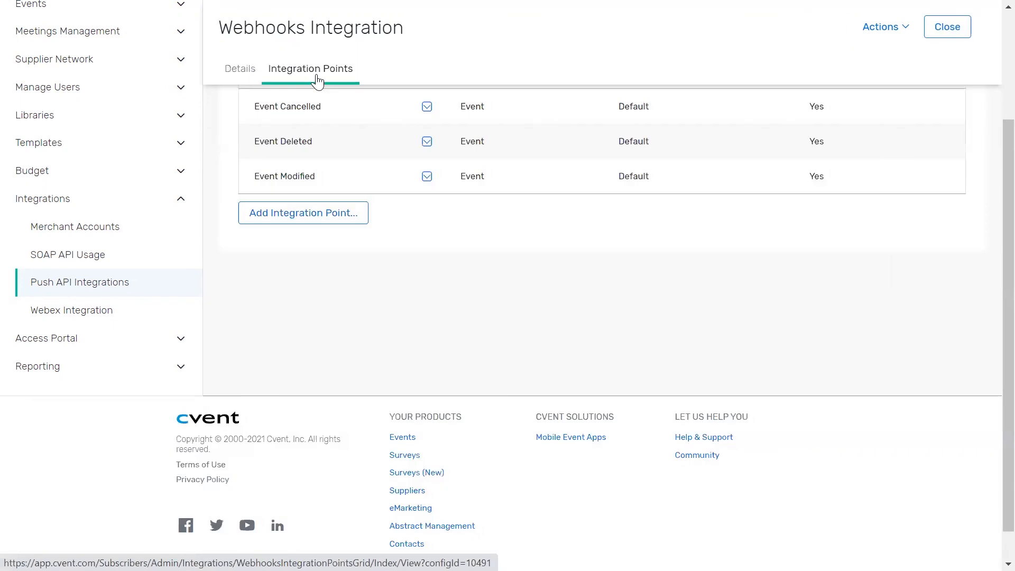
scroll("up", 3)
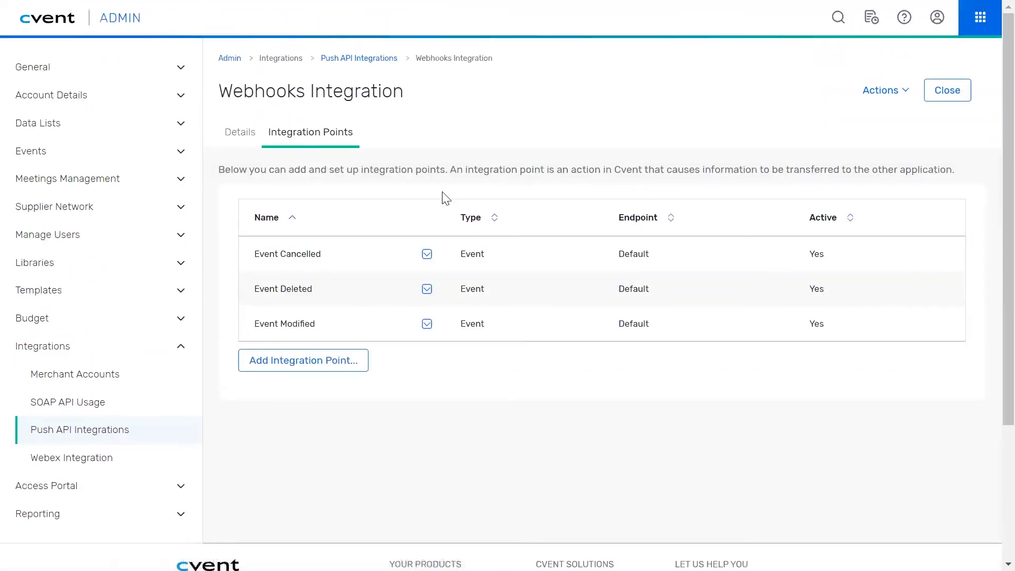
mouse_move(393, 188)
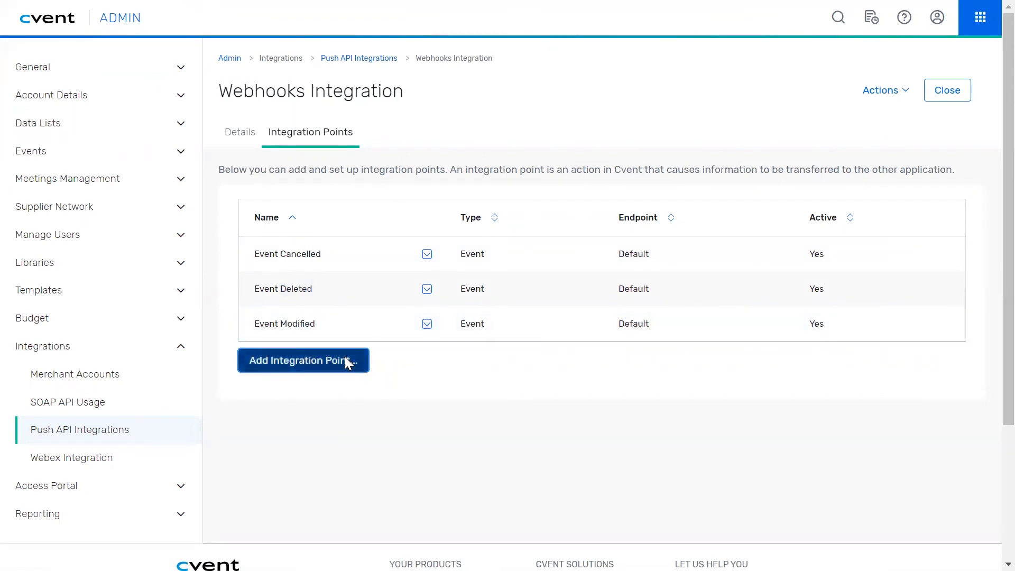
- Add the contact integration points on the Default endpoint, including Contact Opts Back In to Emails, and save
left_click(303, 361)
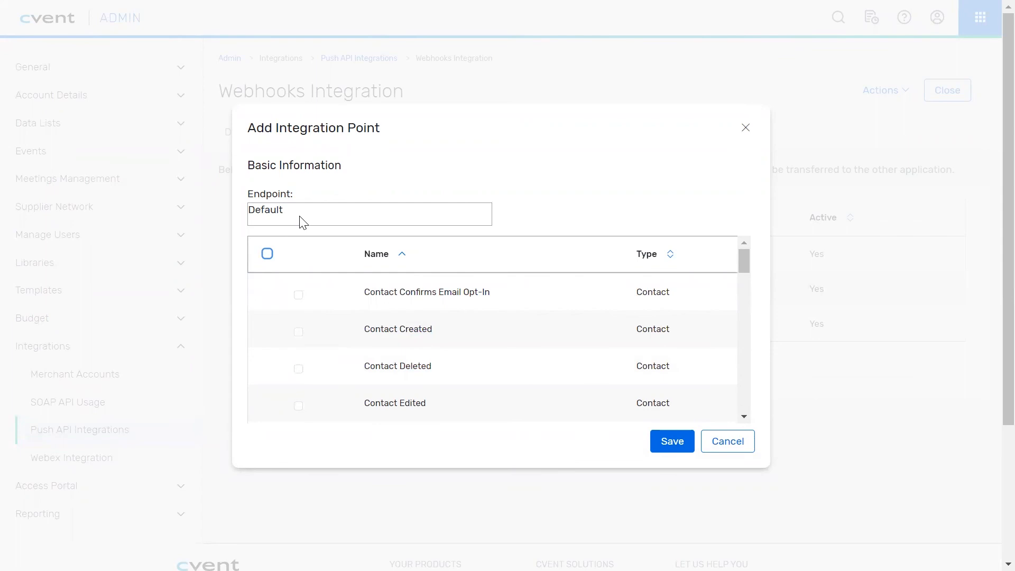
mouse_move(308, 219)
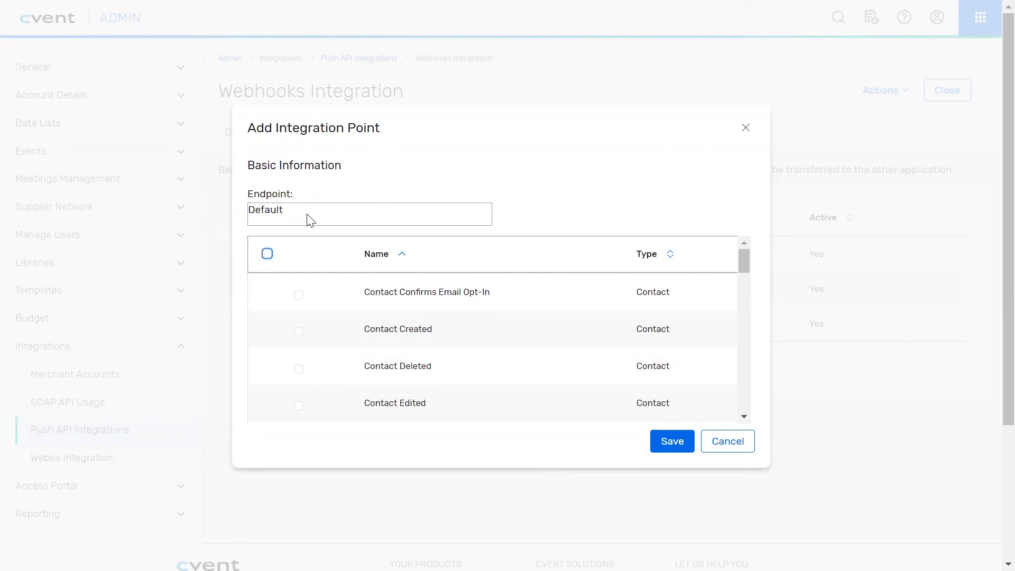
mouse_move(316, 284)
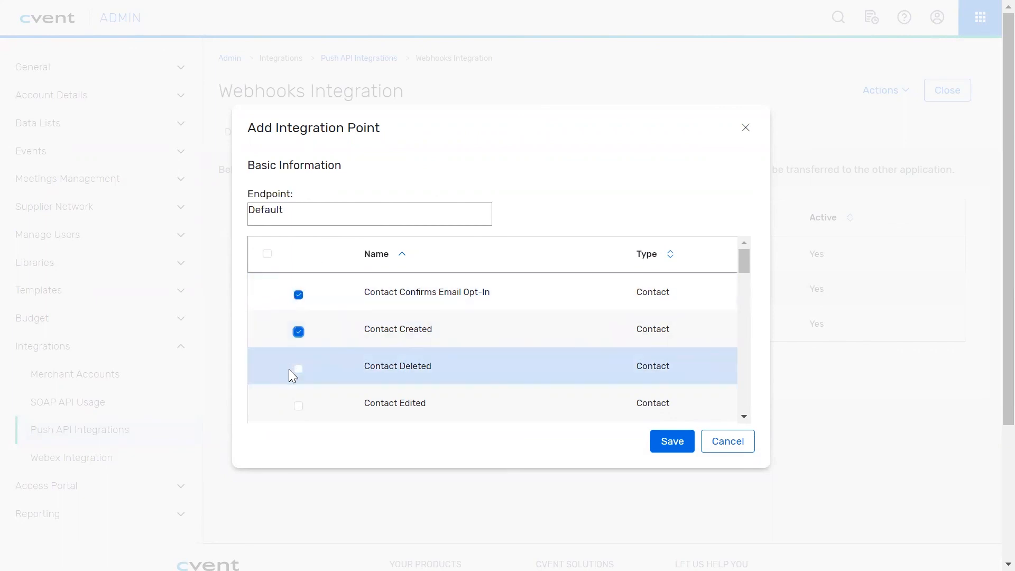
scroll("down", 3)
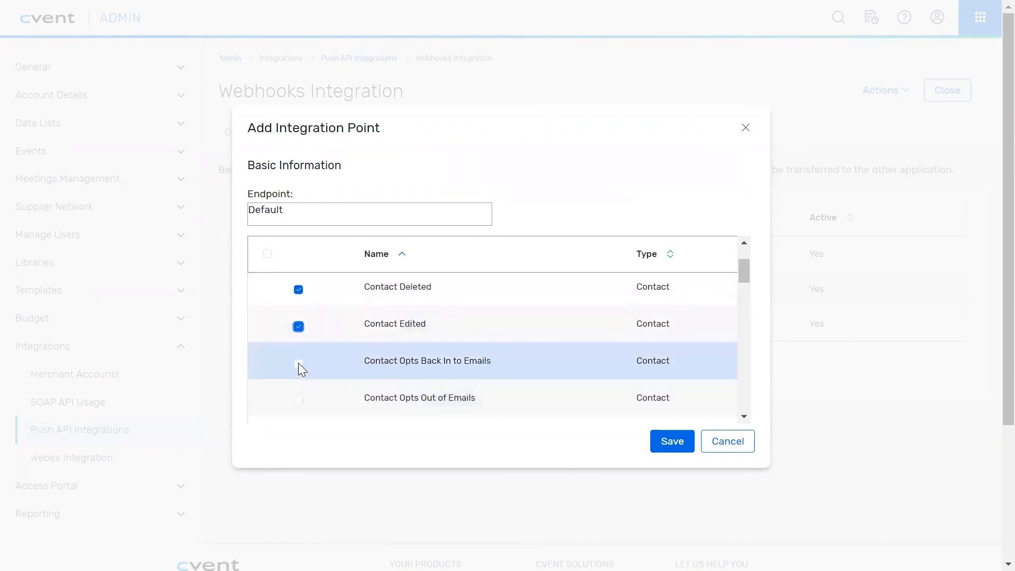
left_click(298, 399)
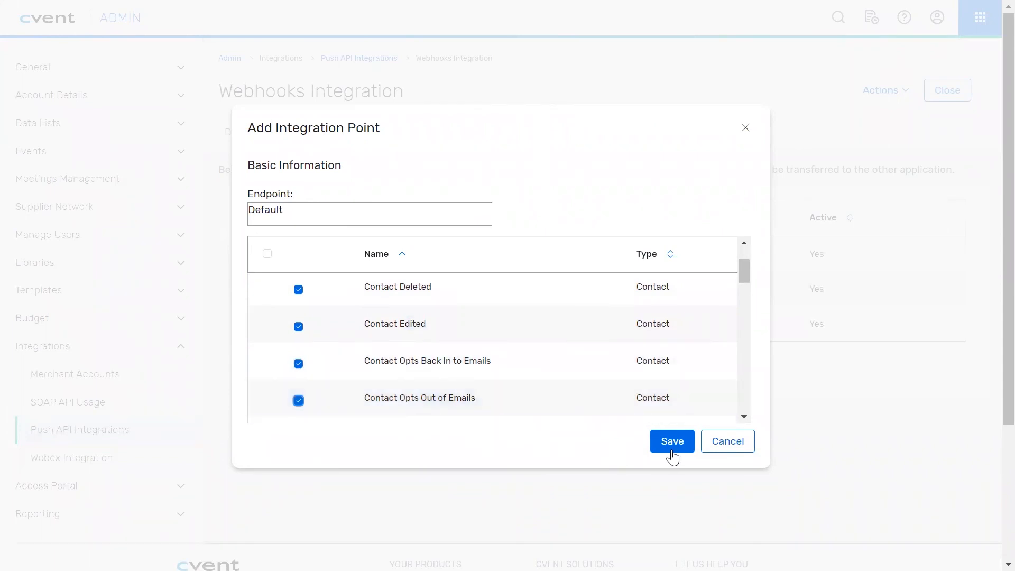
left_click(673, 440)
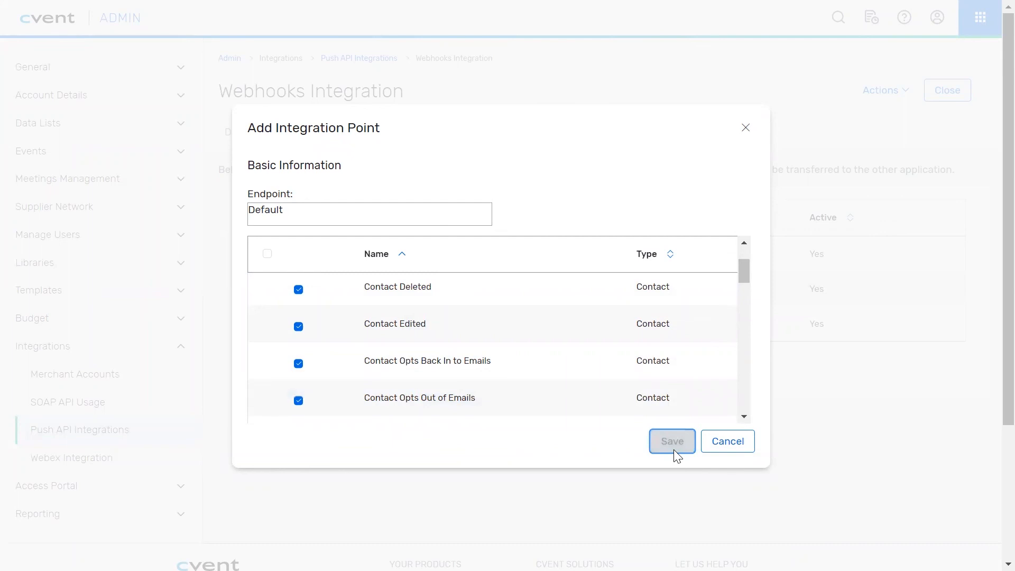
- Confirm the saved contact points and show the Actions menu with Delete and Validate
left_click(671, 441)
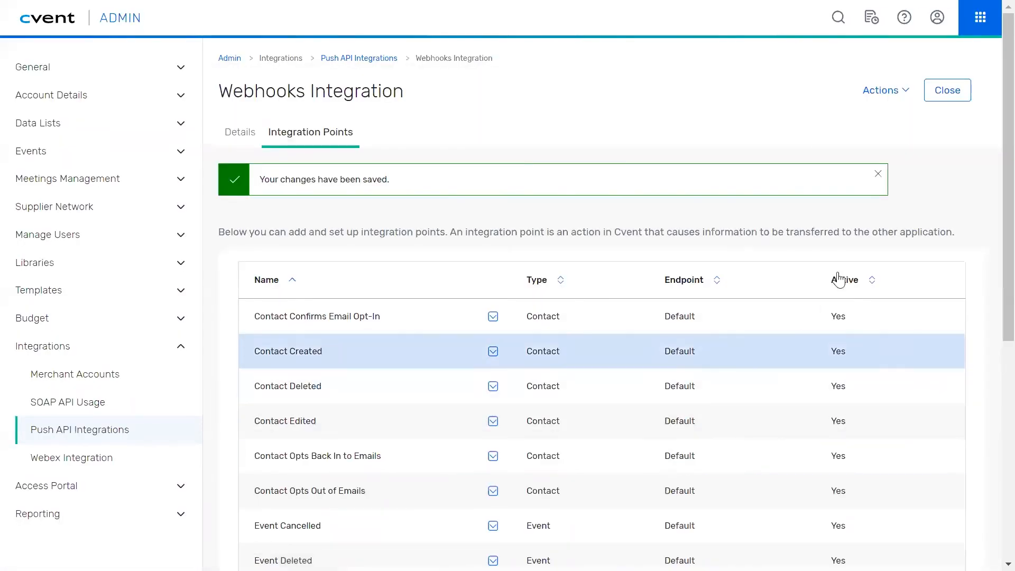
left_click(882, 90)
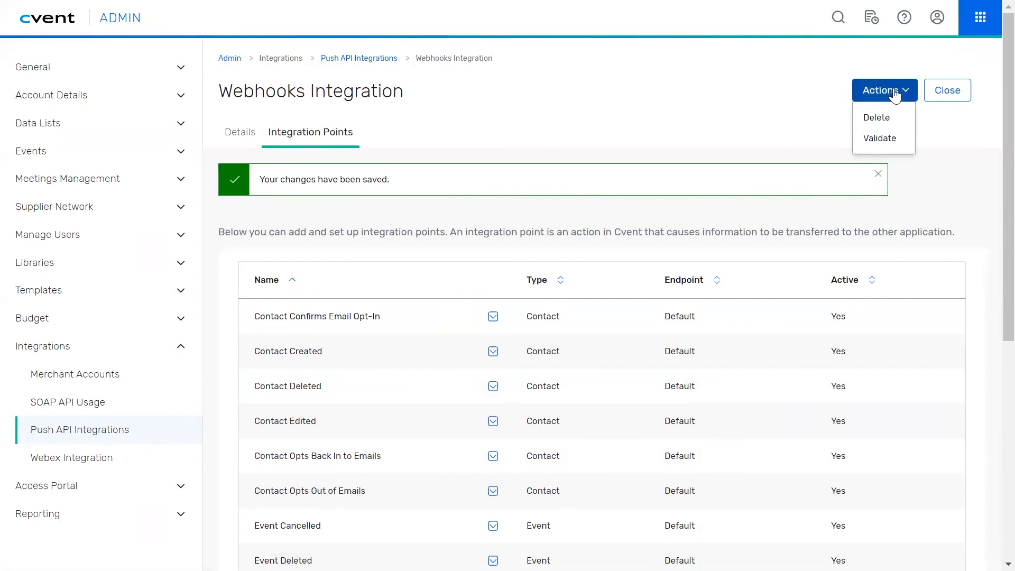
mouse_move(875, 118)
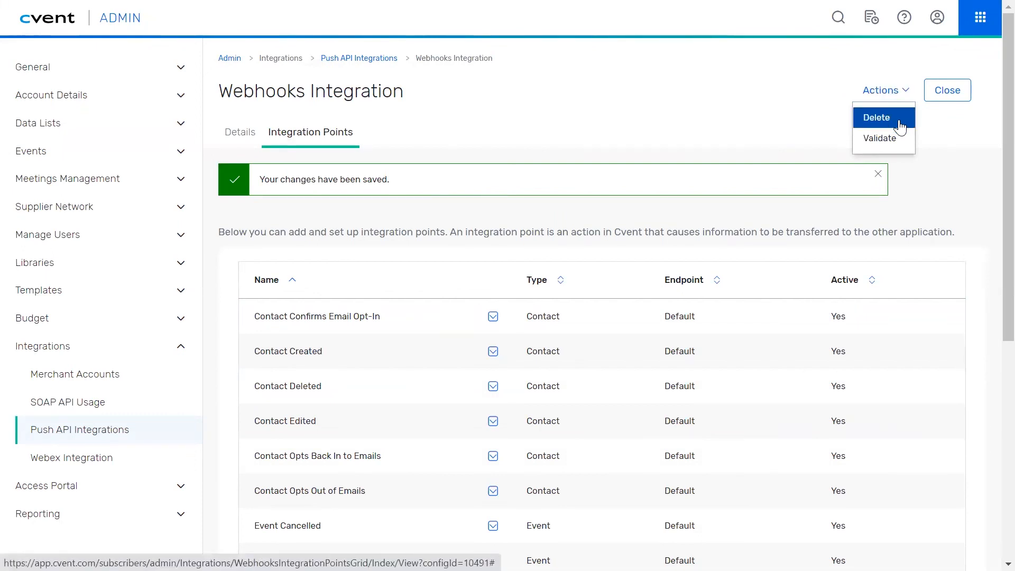
mouse_move(882, 137)
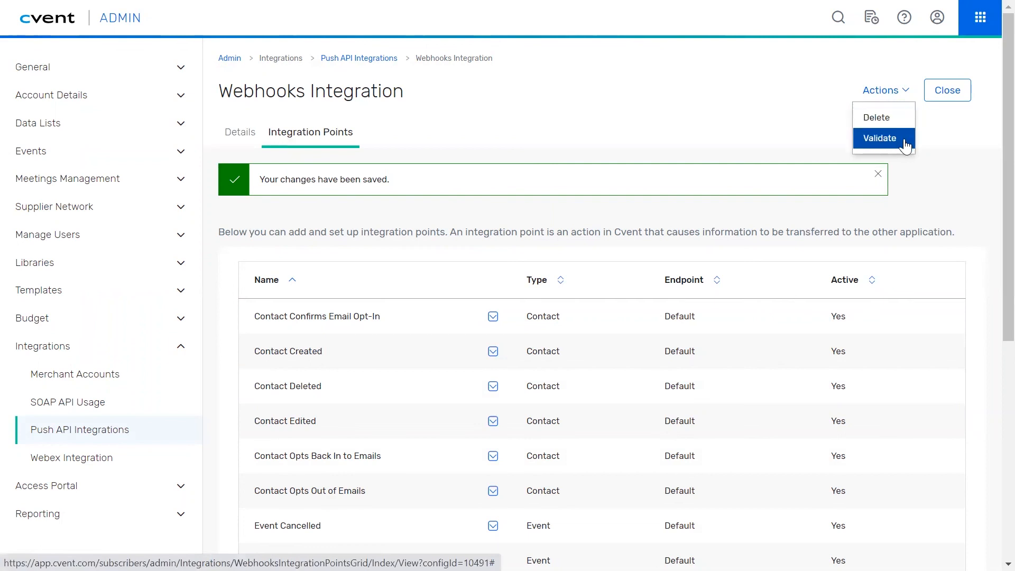